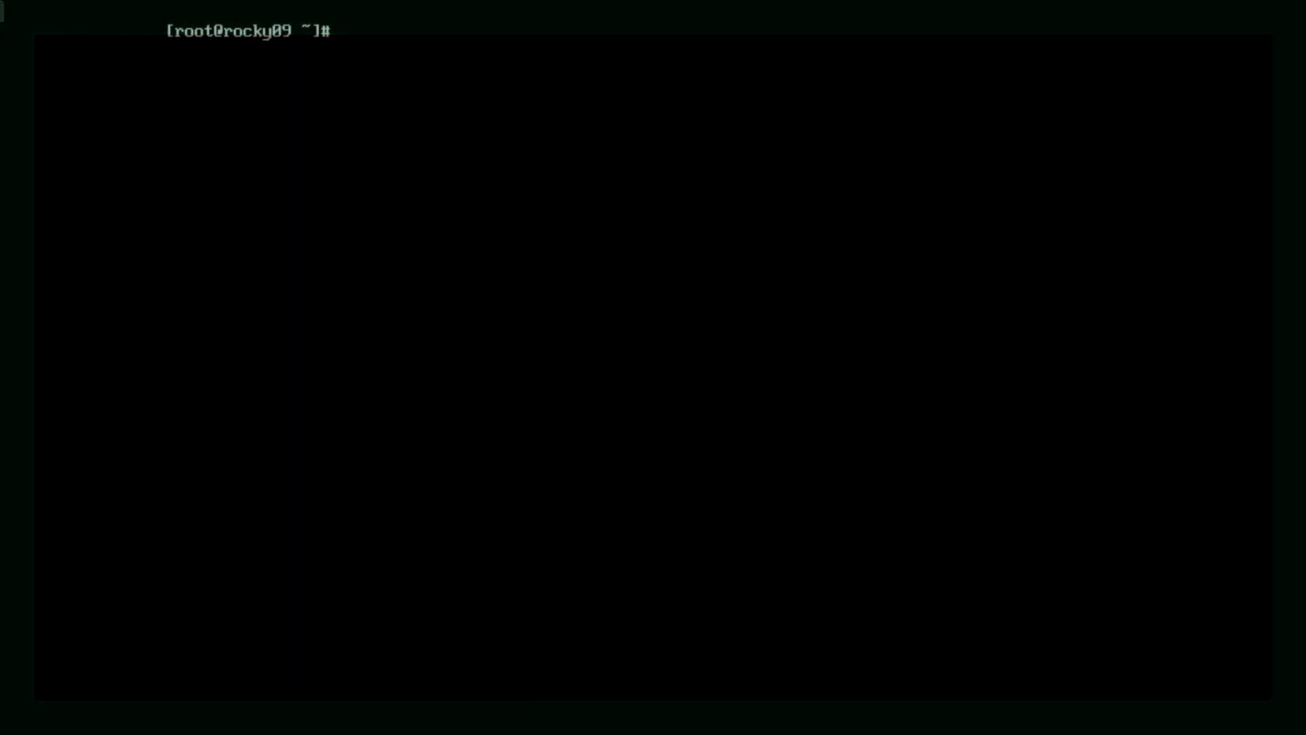
# Check with systemctl status that NetworkManager is active and running, then clear the screen.
pyautogui.write('systemctl')
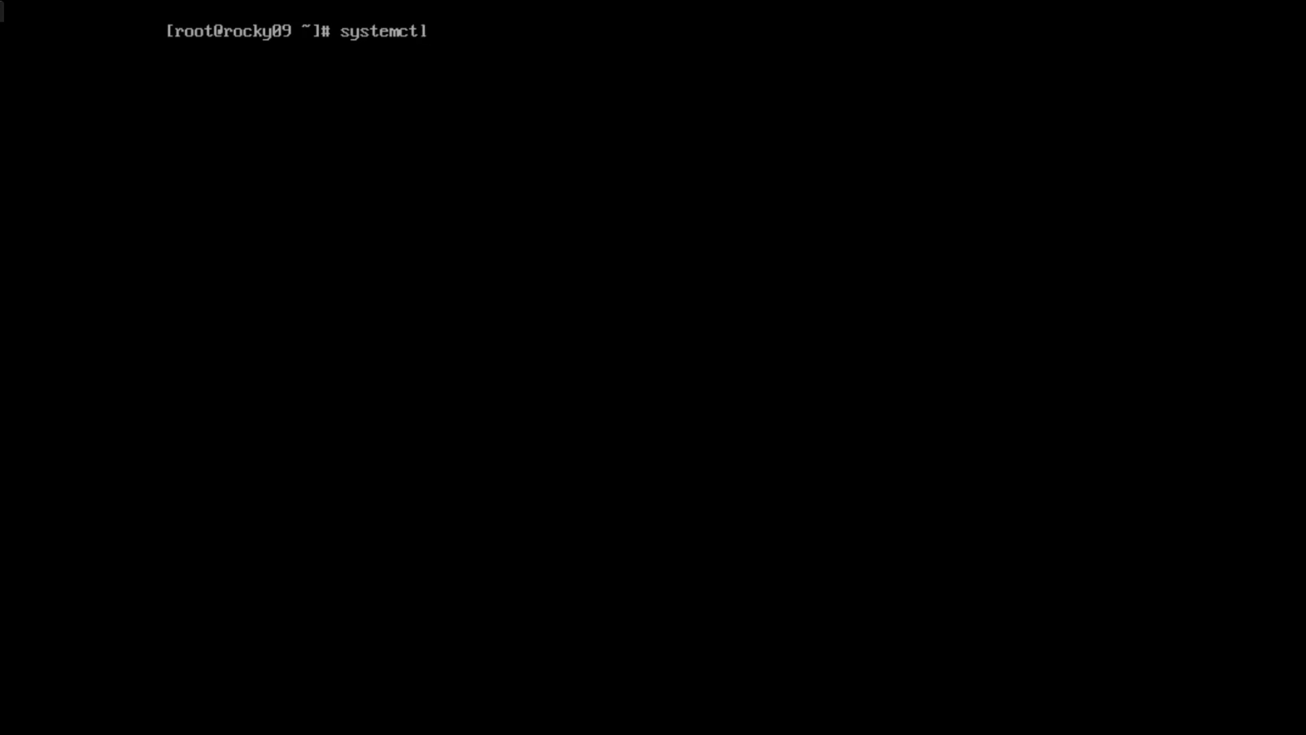
pyautogui.write('status NetworkManager')
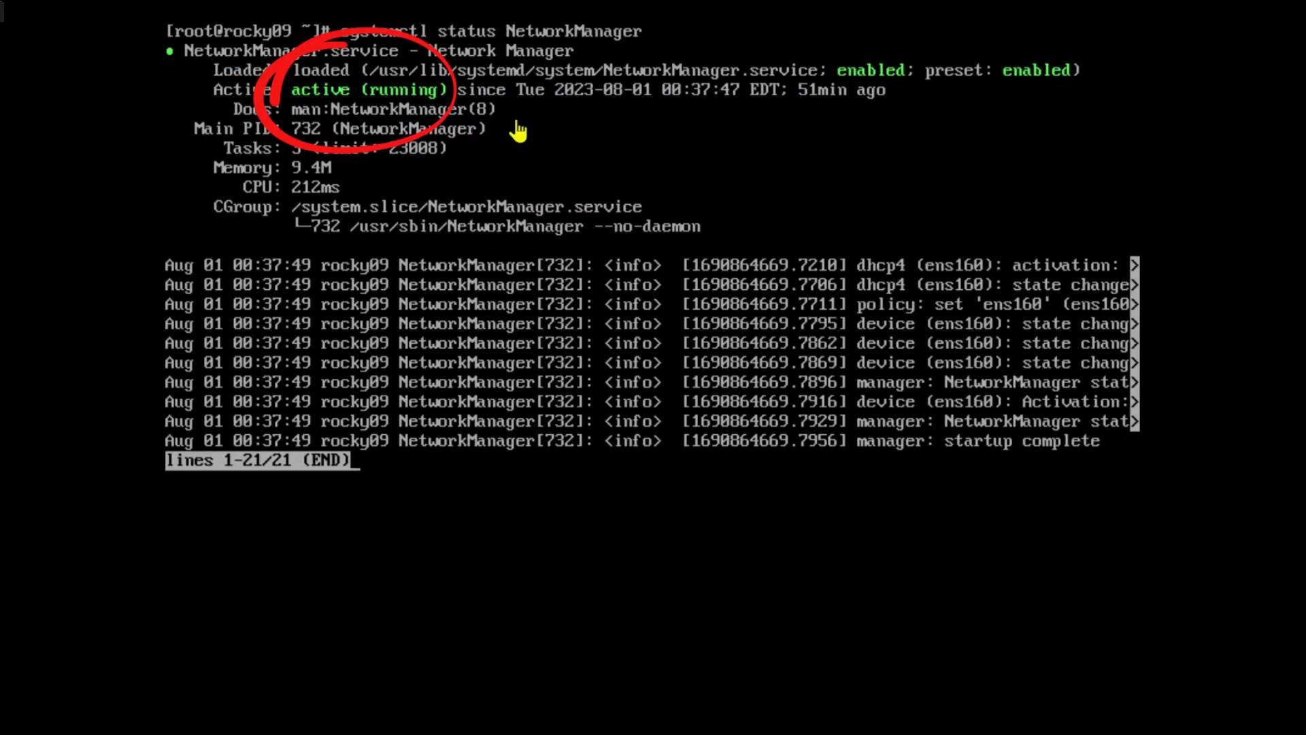
pyautogui.moveTo(1023, 95)
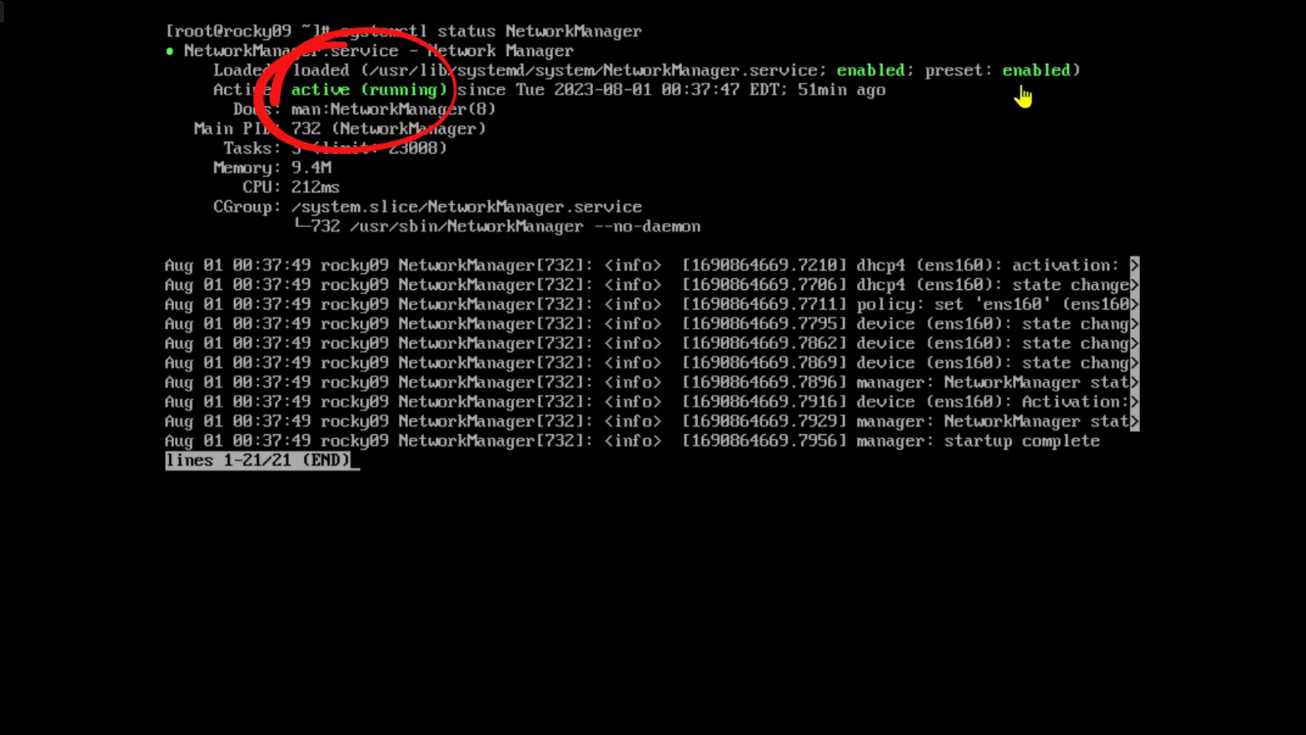
pyautogui.moveTo(424, 560)
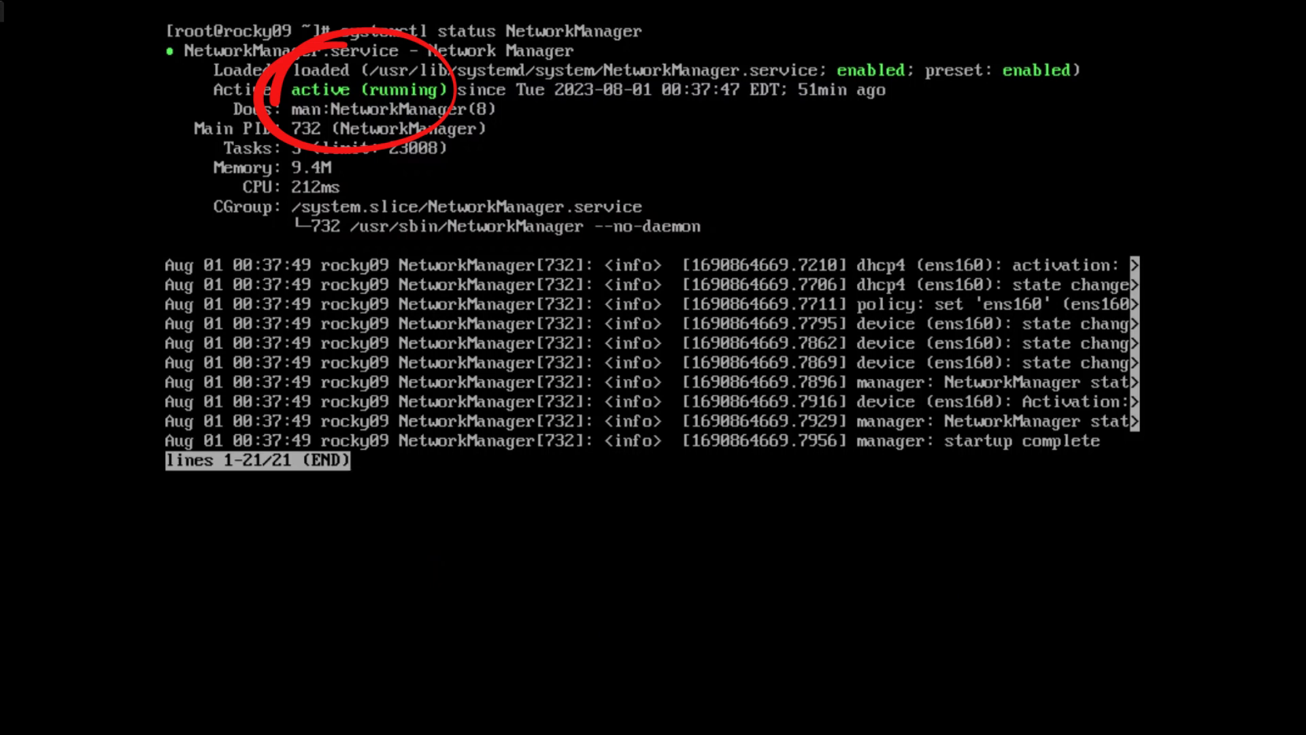
pyautogui.press('ctrl+c')
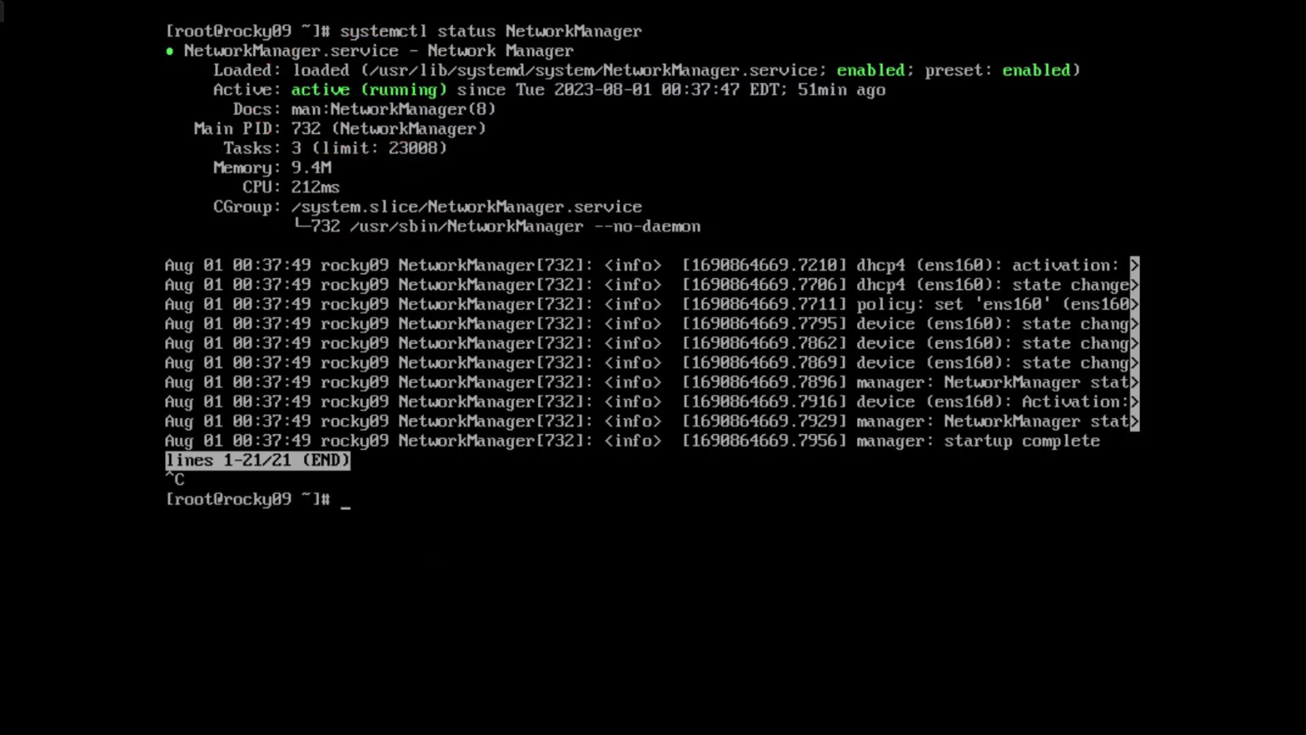
pyautogui.write('cle')
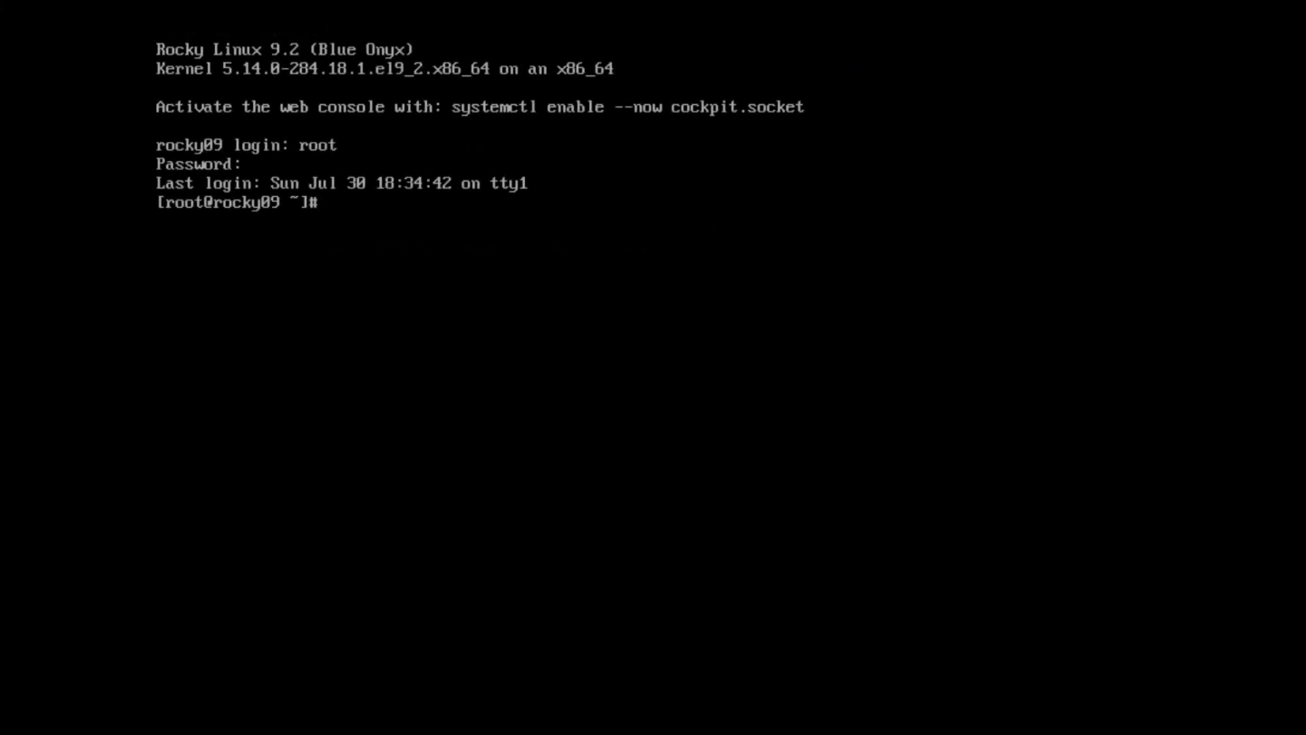
# List interface addresses with ip a (ens160 at 10.20.30.244/24), then launch nmtui.
pyautogui.write('ip a')
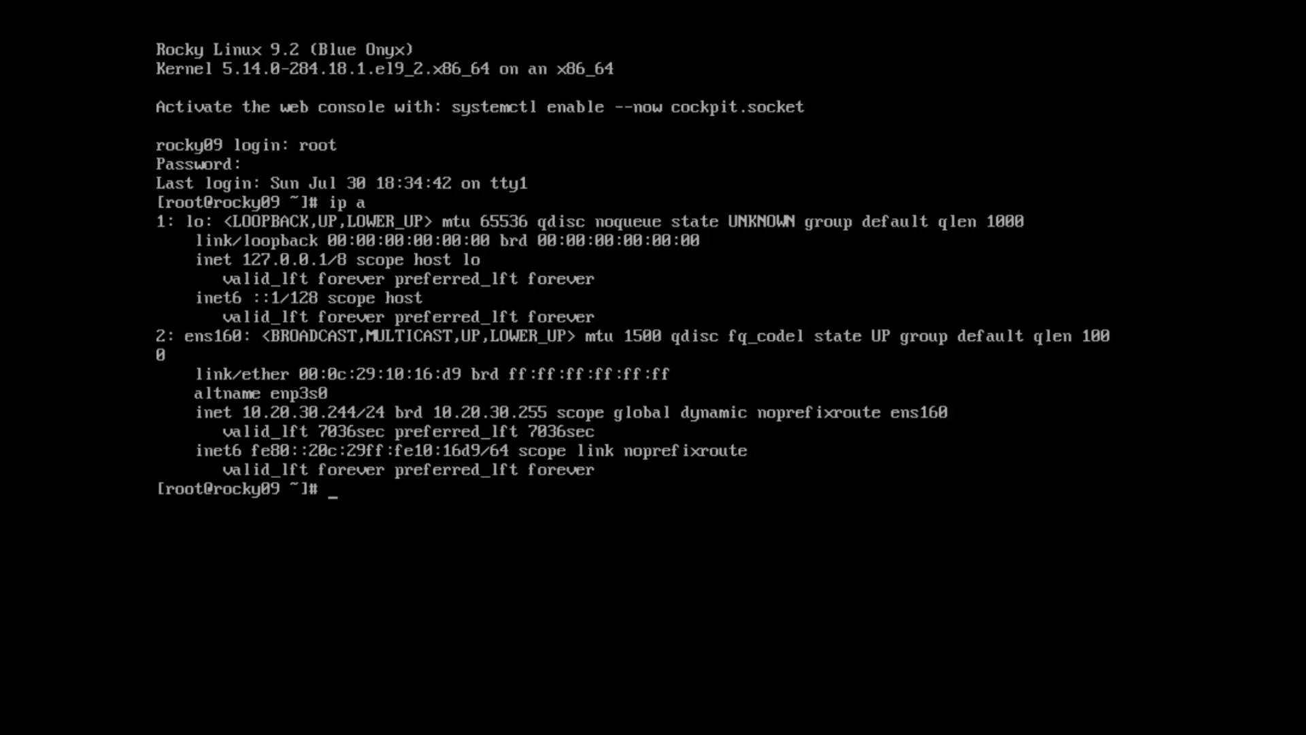
pyautogui.write('nmtui')
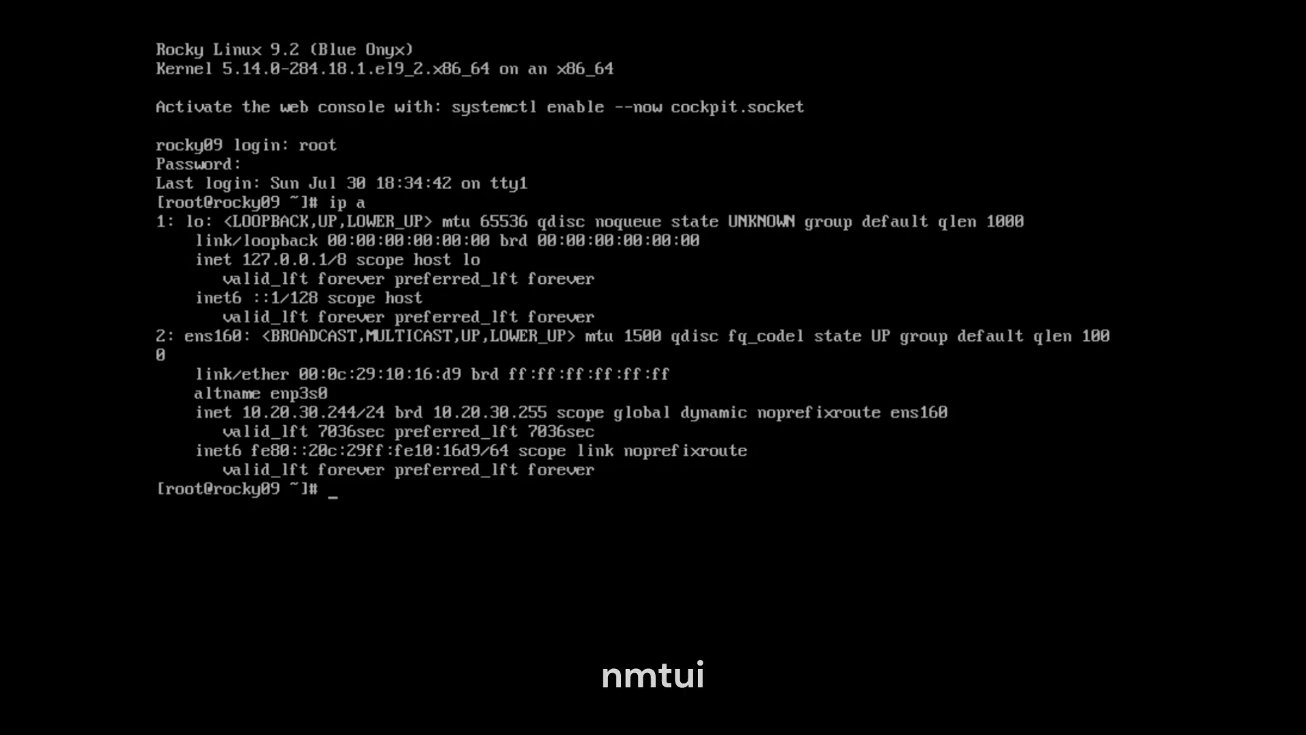
pyautogui.write('nm')
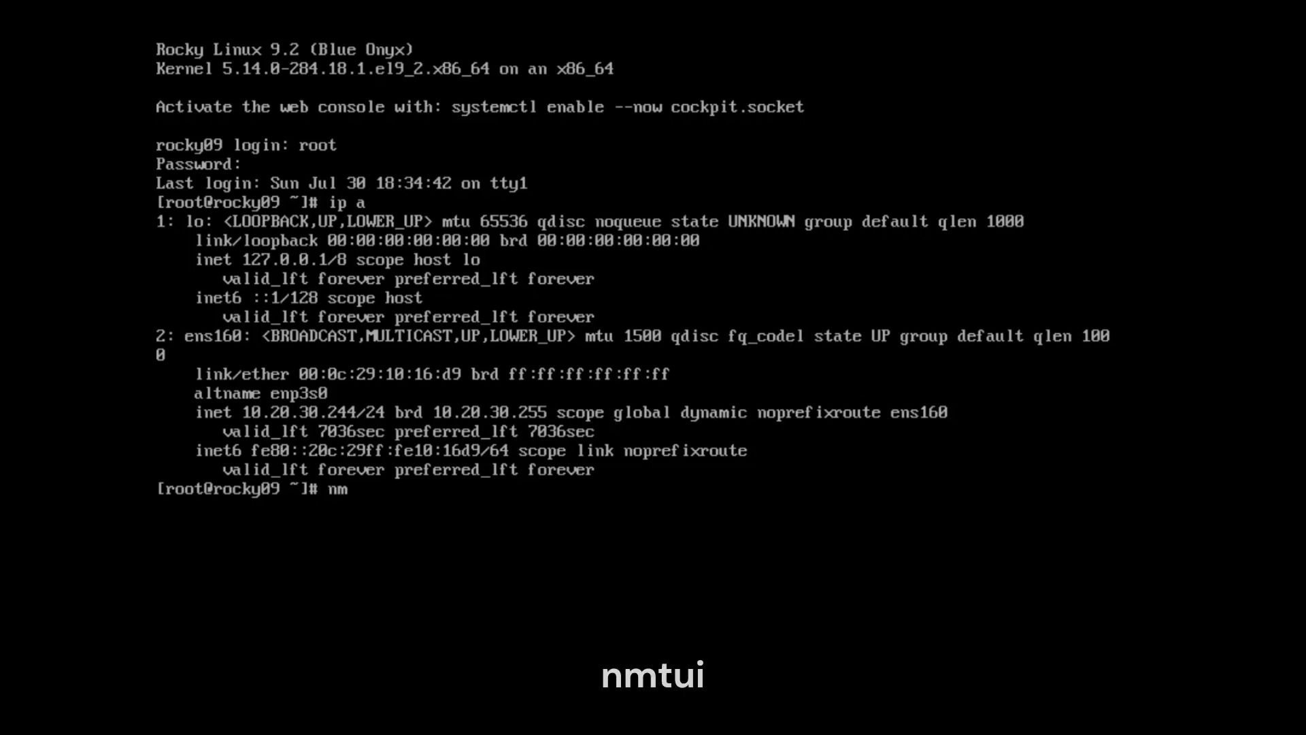
pyautogui.write('tui')
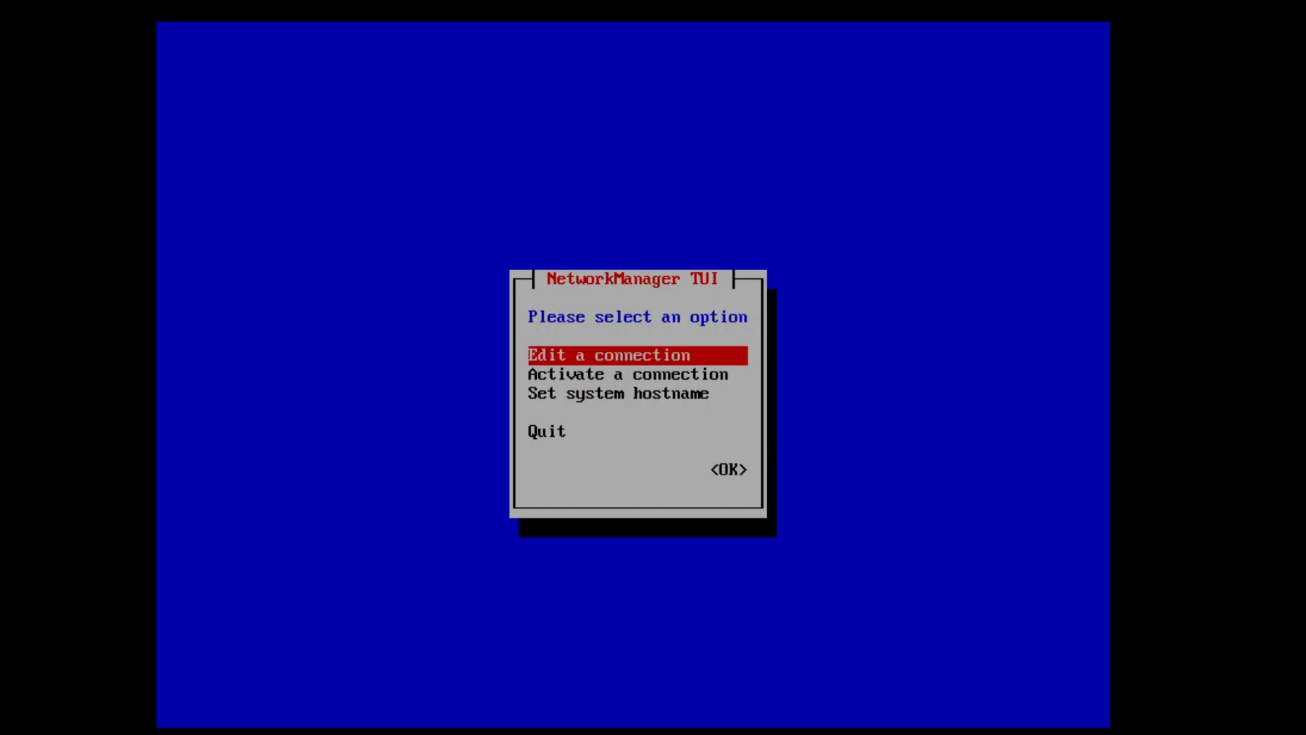
# Open the ens160 Ethernet connection for editing via Edit a connection.
pyautogui.click(634, 354)
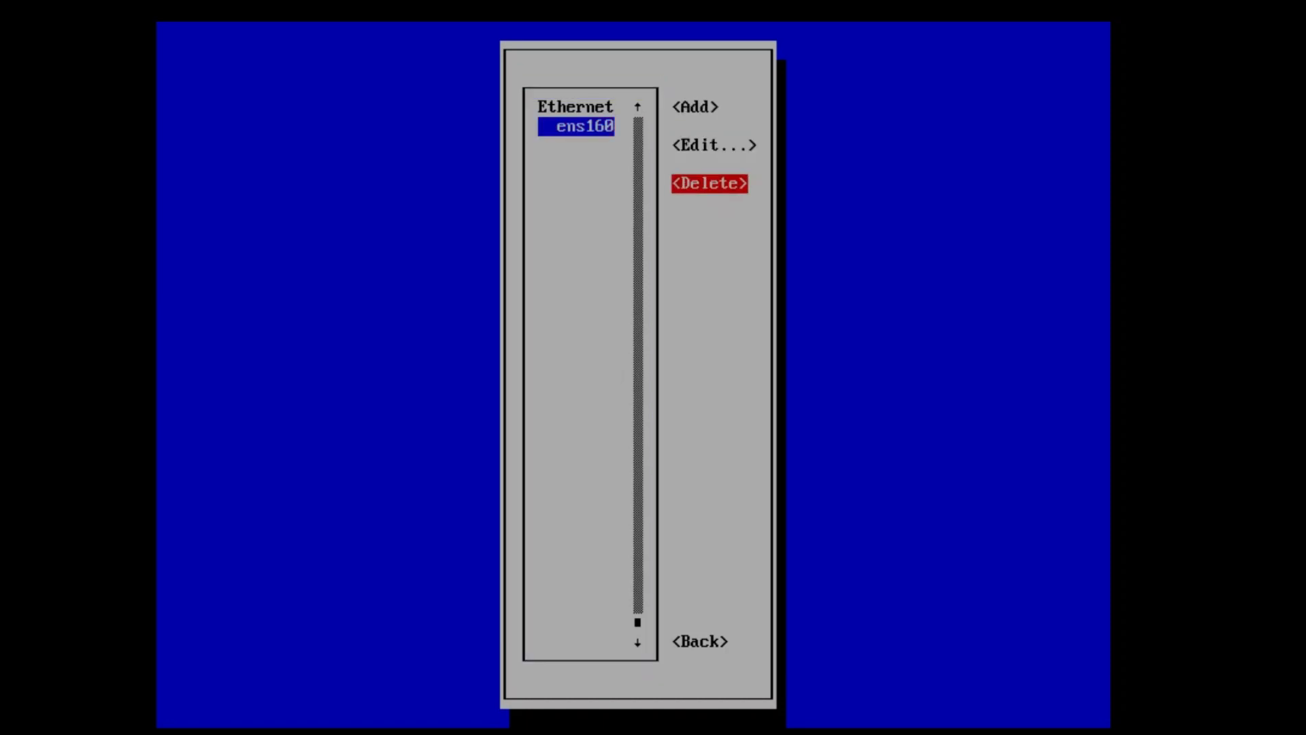
pyautogui.press('Up')
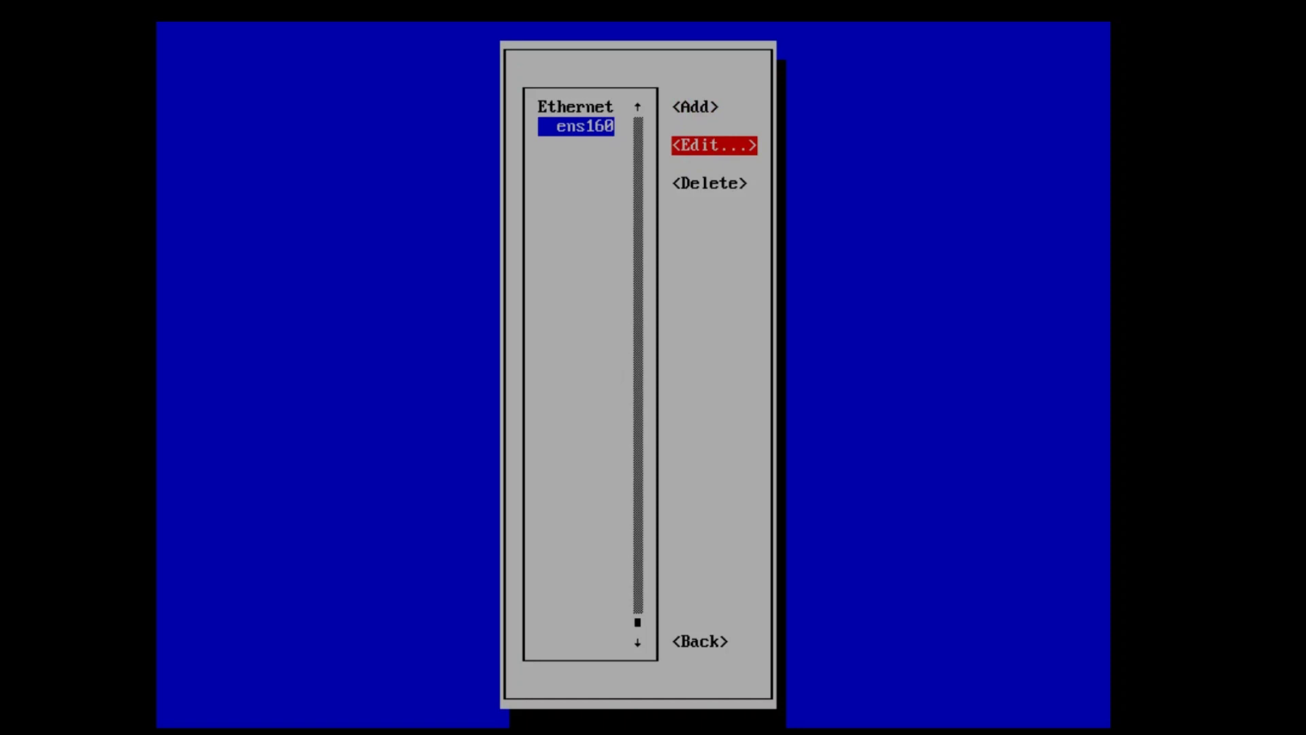
pyautogui.click(710, 145)
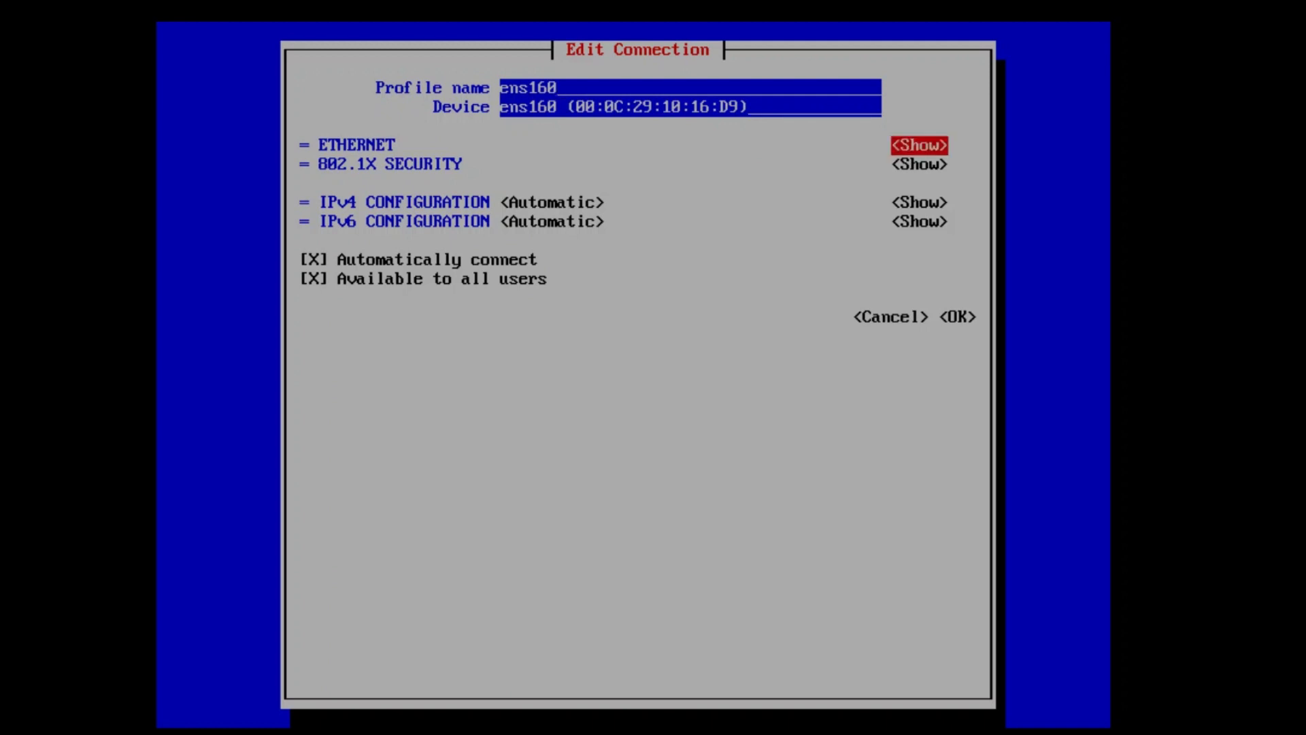
# Switch ens160 IPv4 configuration from Automatic to Manual and expand the IPv4 fields.
pyautogui.click(920, 144)
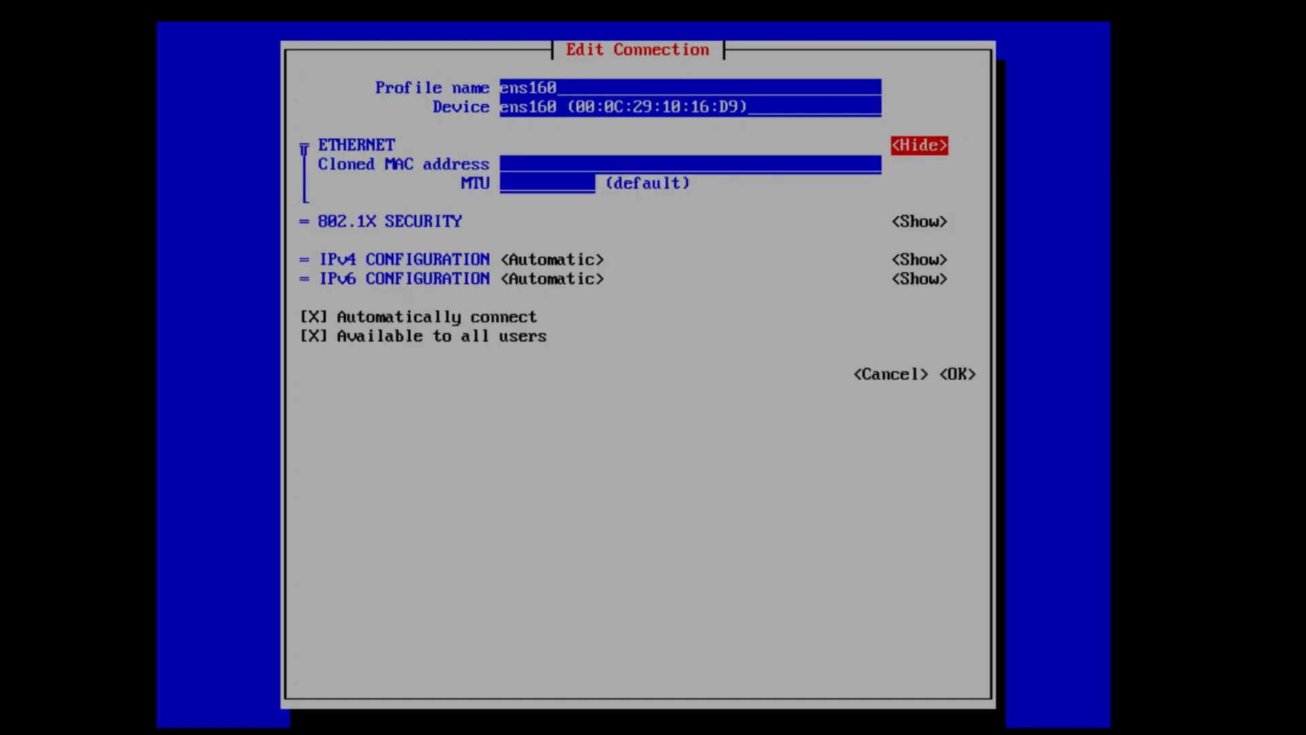
pyautogui.click(920, 144)
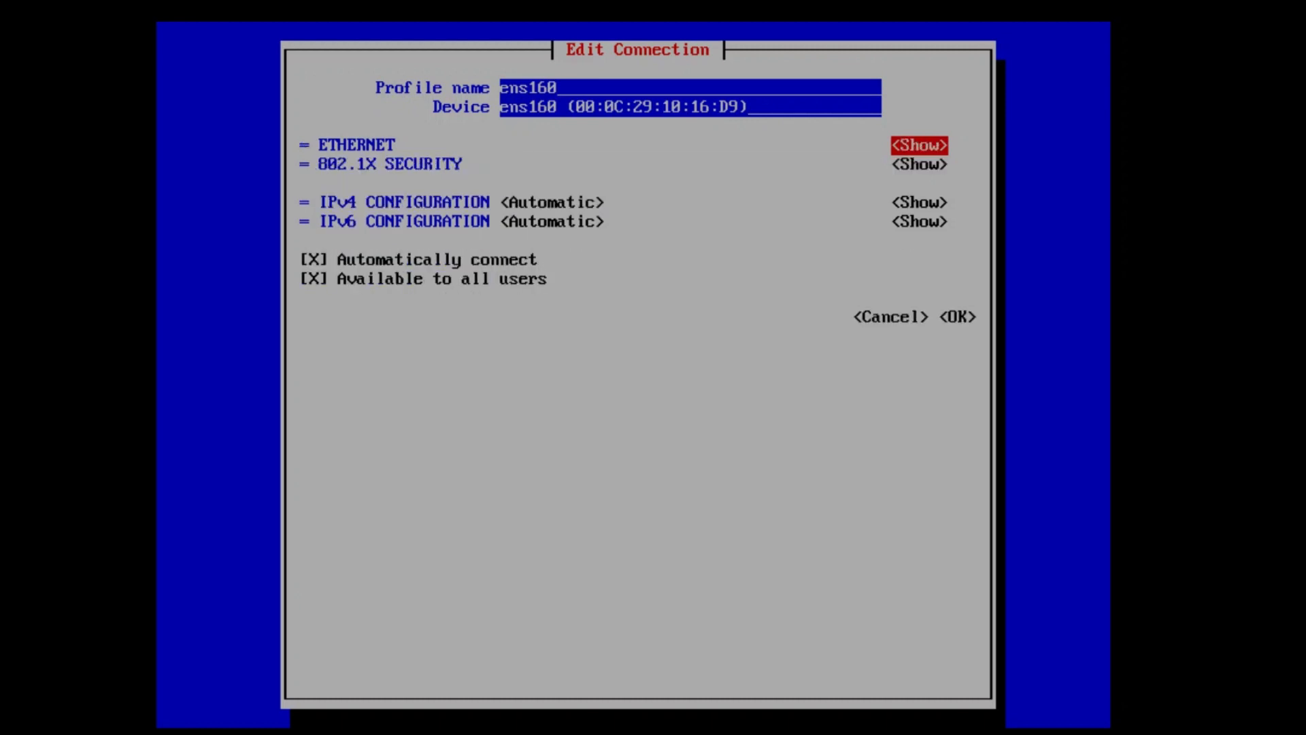
pyautogui.press('Down')
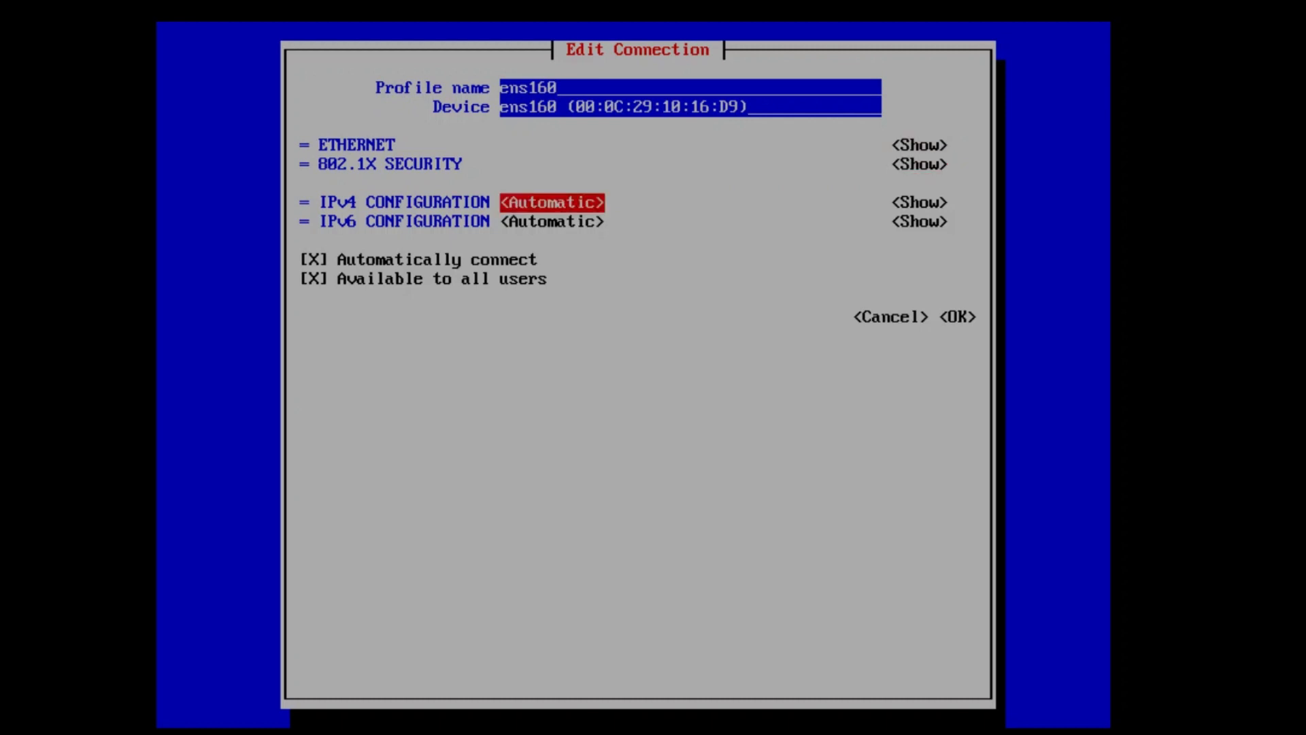
pyautogui.click(551, 201)
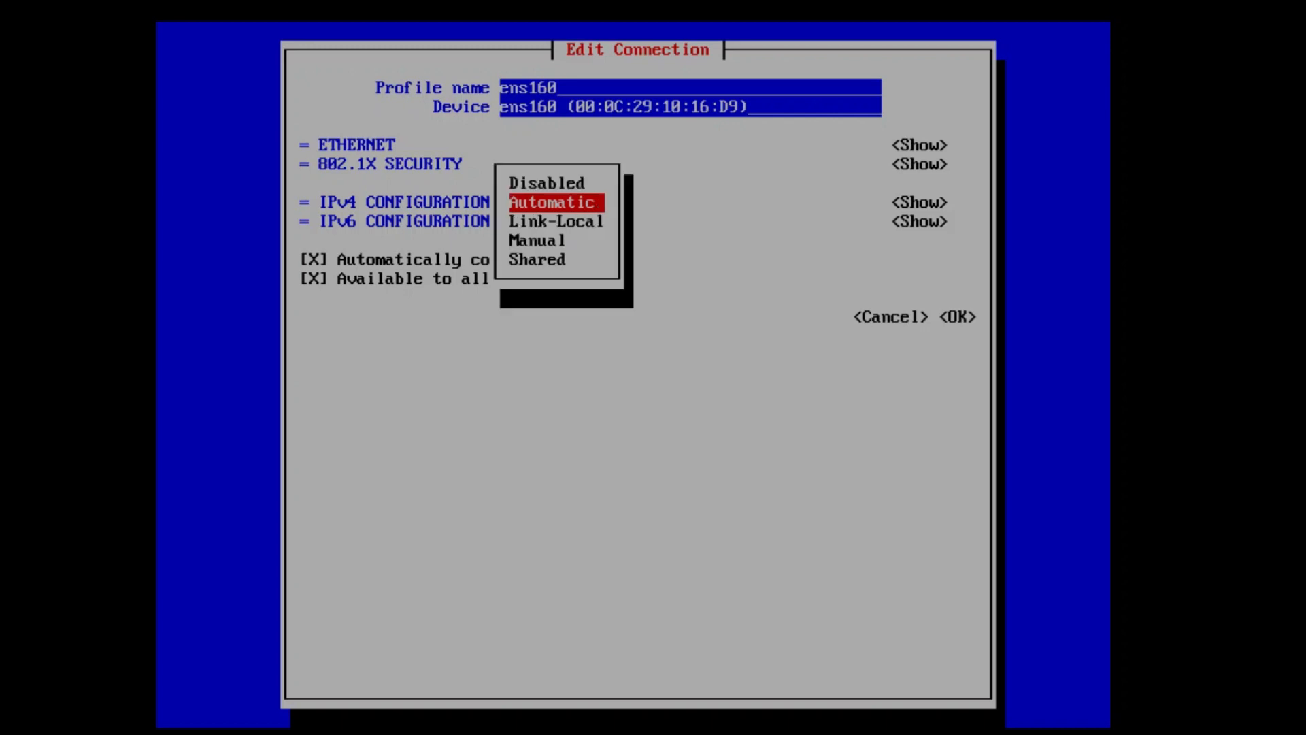
pyautogui.press('Down')
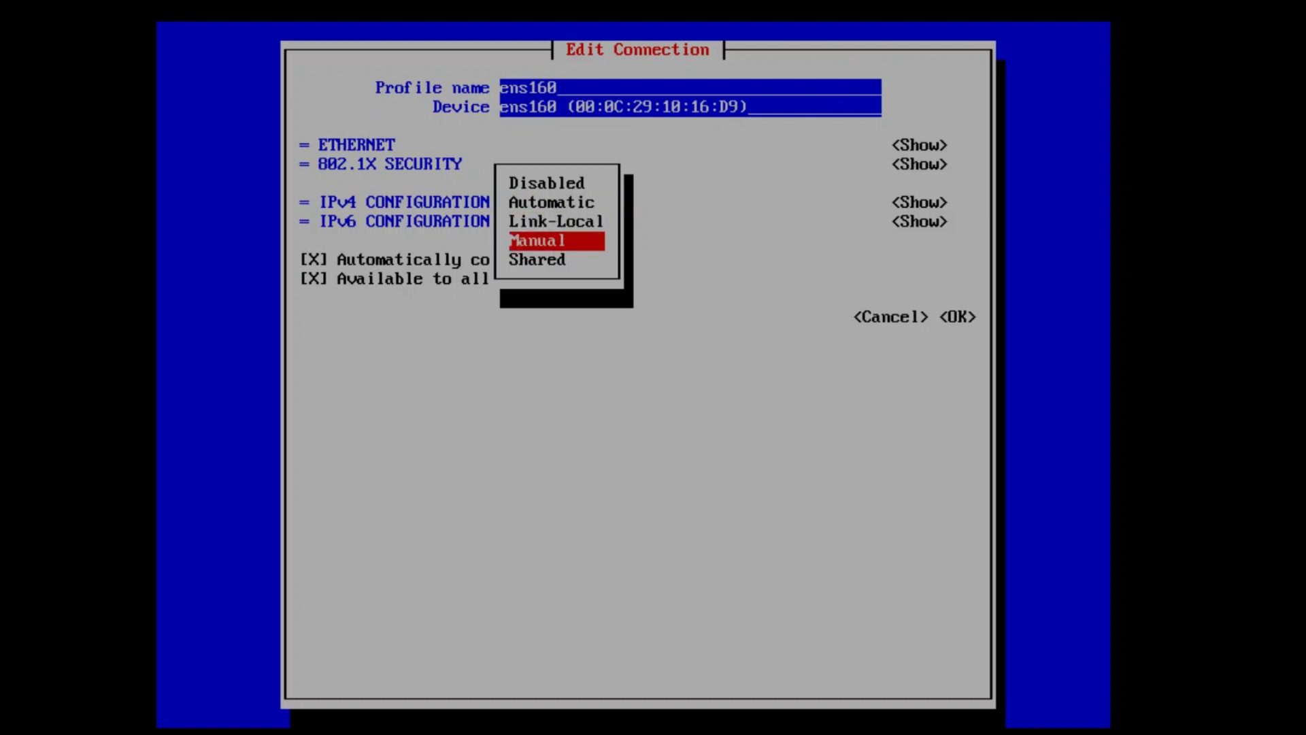
pyautogui.click(539, 240)
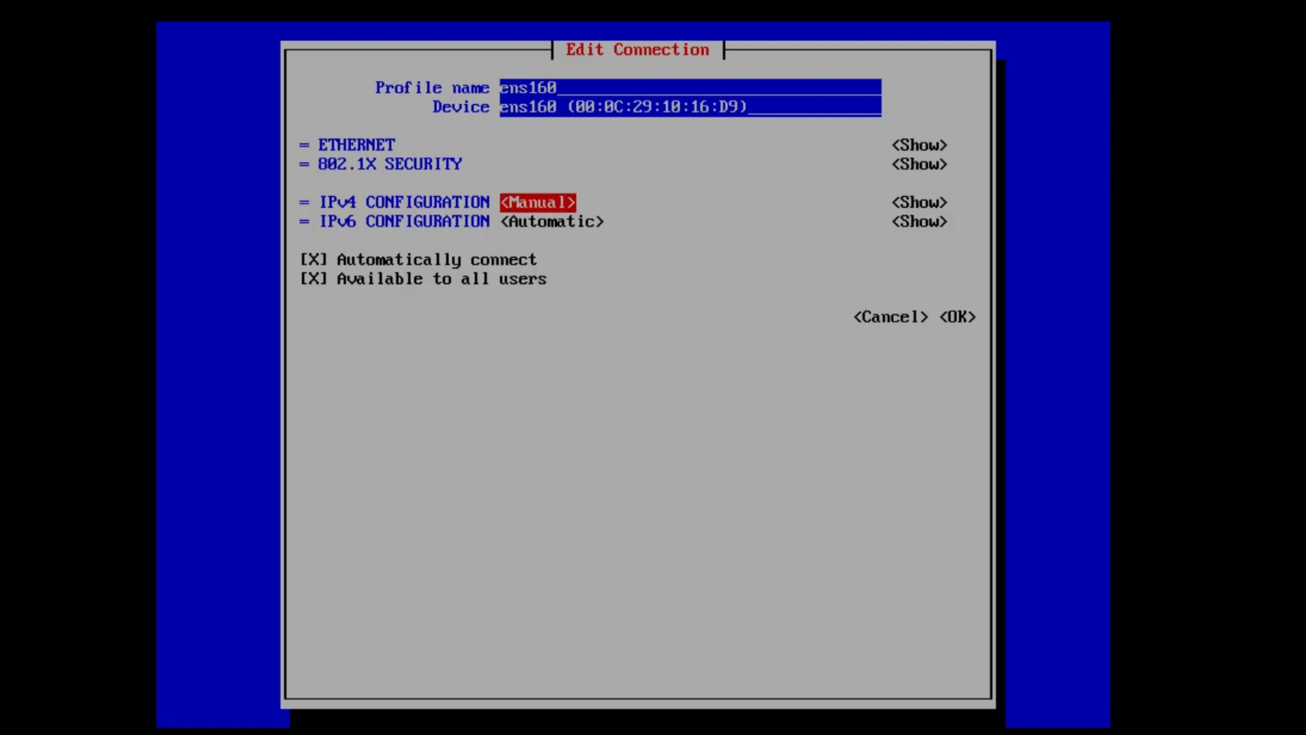
pyautogui.press('Tab')
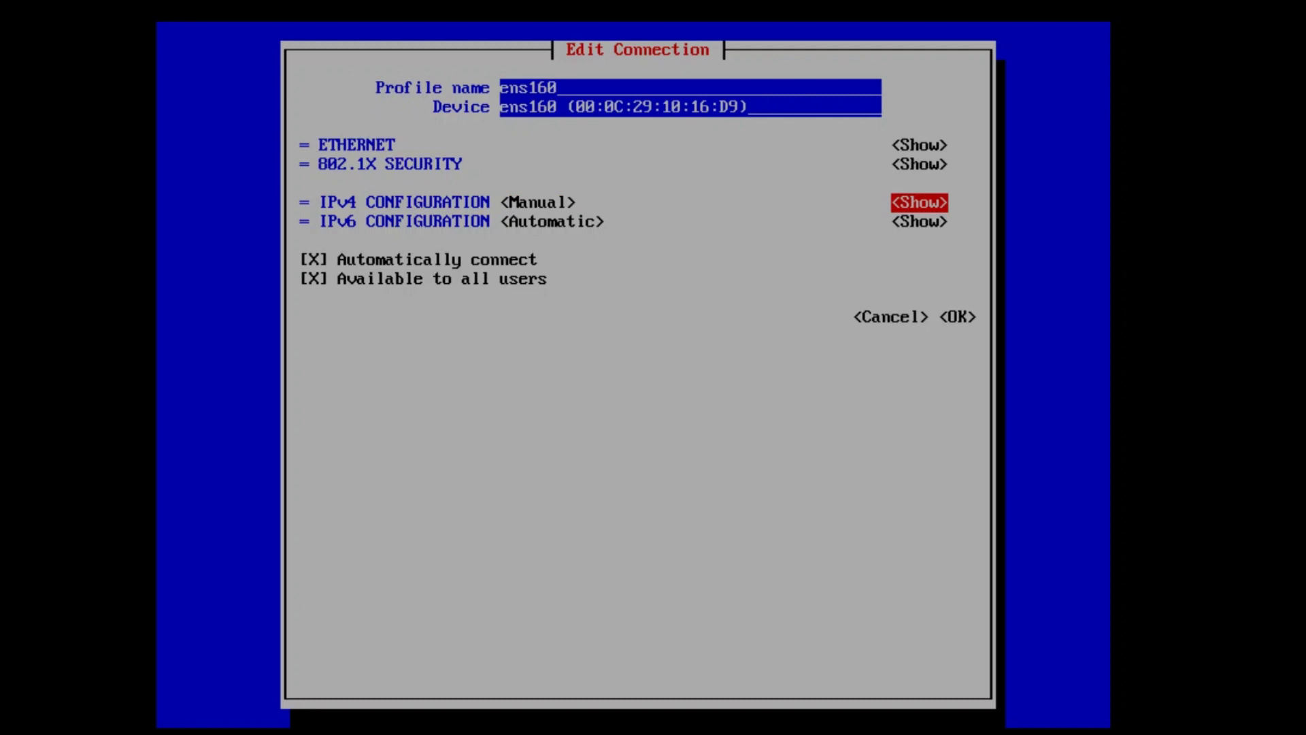
pyautogui.click(918, 201)
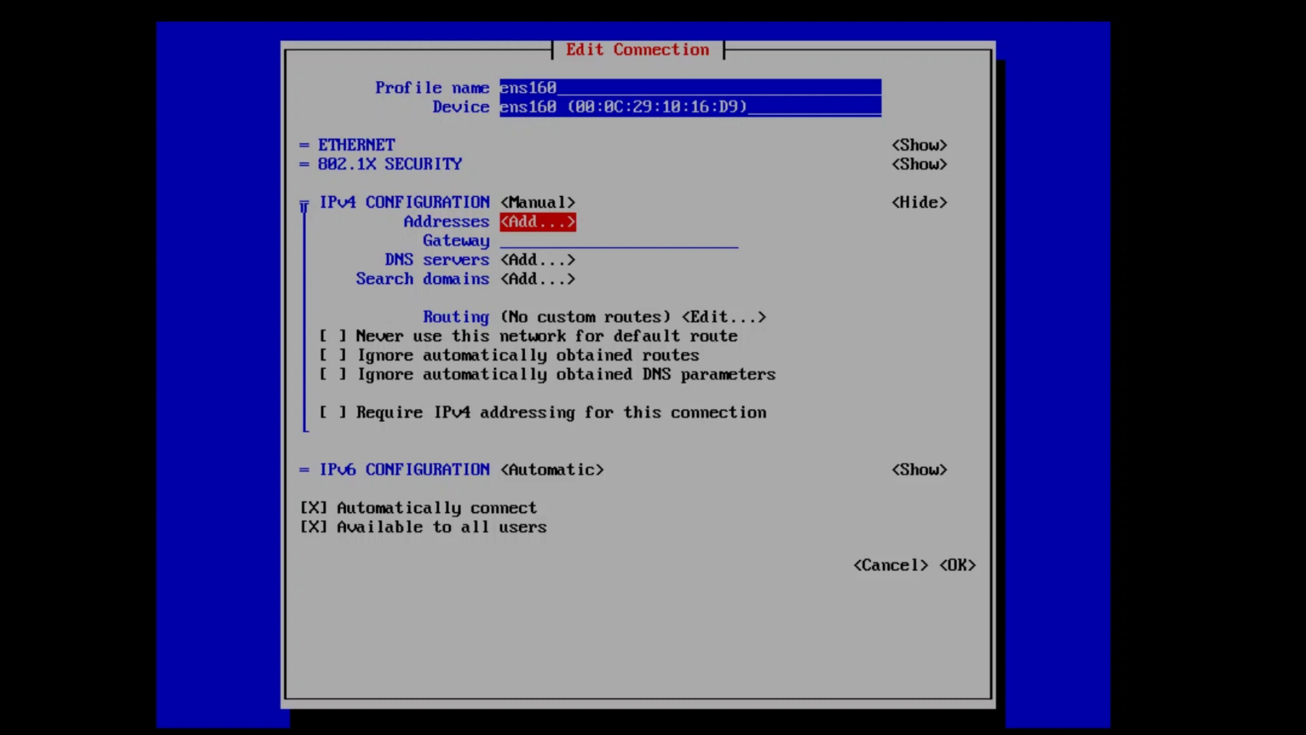
# Enter address 10.20.30.55/24, gateway 10.20.30.1, and DNS servers 10.20.30.1, 8.8.8.8, 1.0.0.1.
pyautogui.click(537, 221)
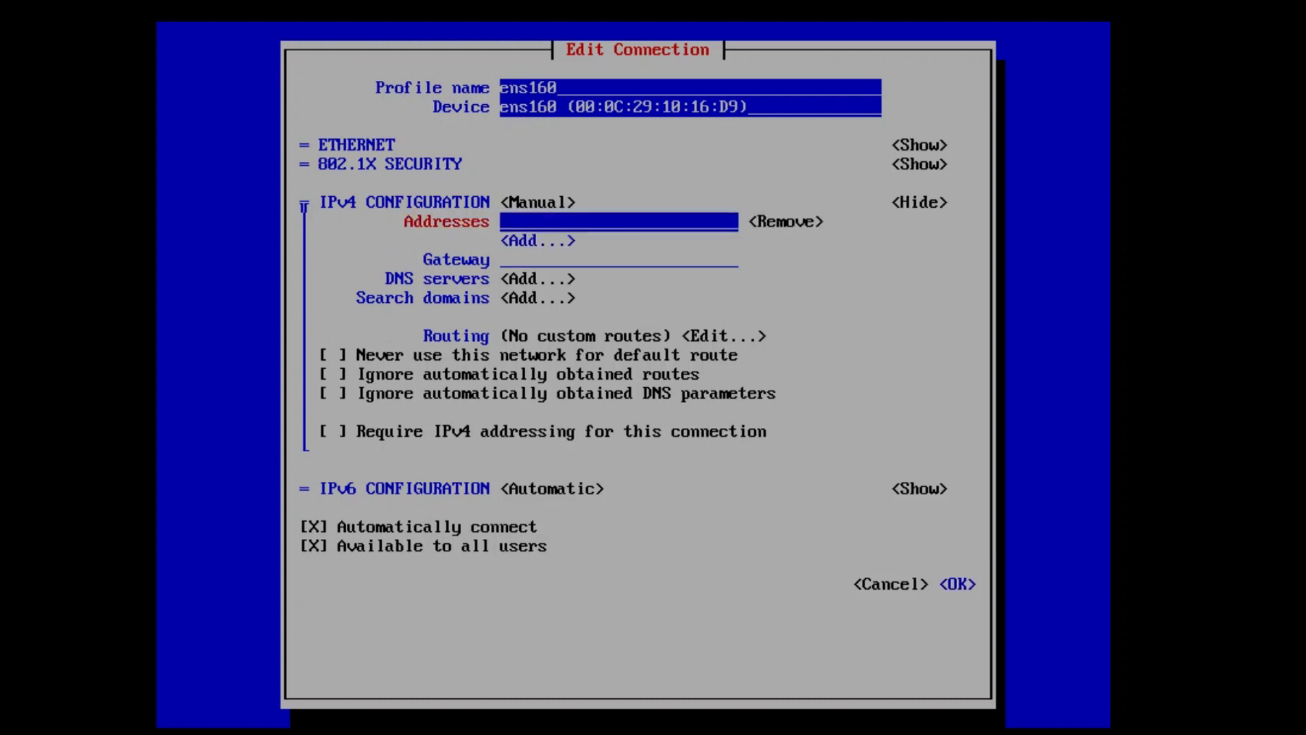
pyautogui.write('10.20.30.55')
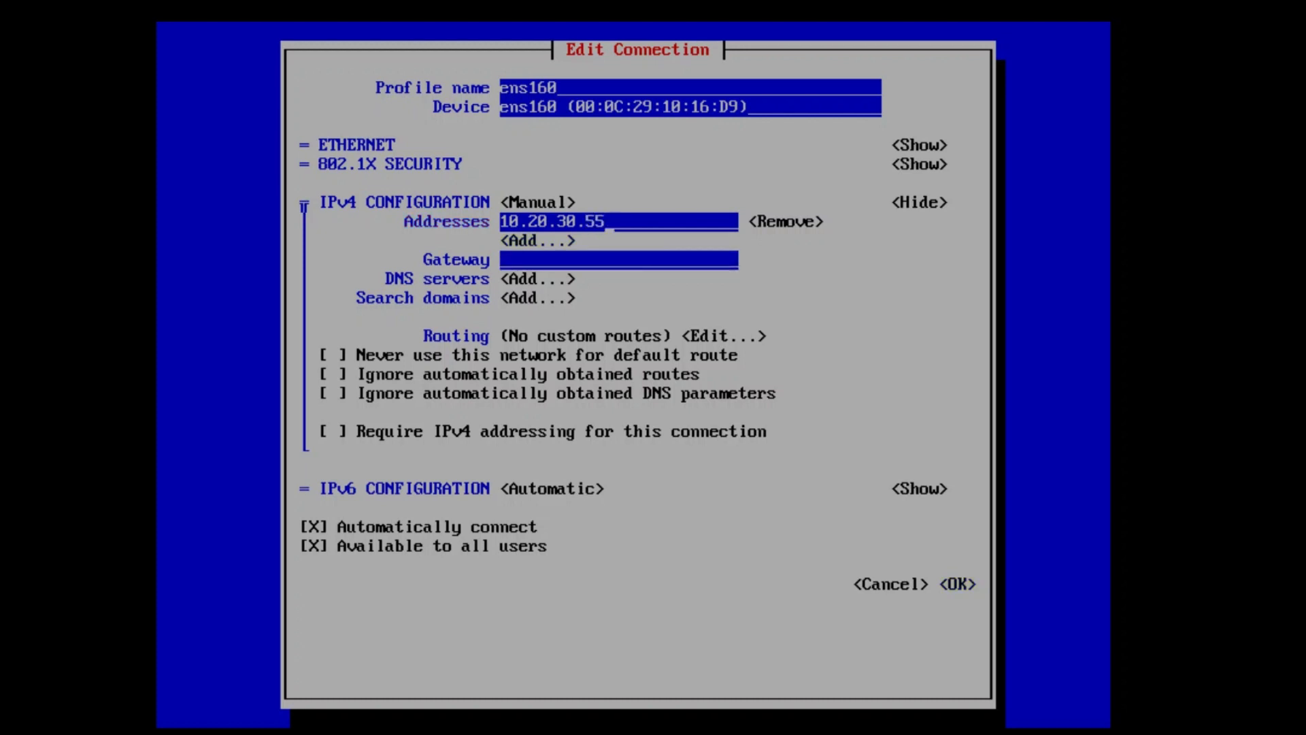
pyautogui.write('/24')
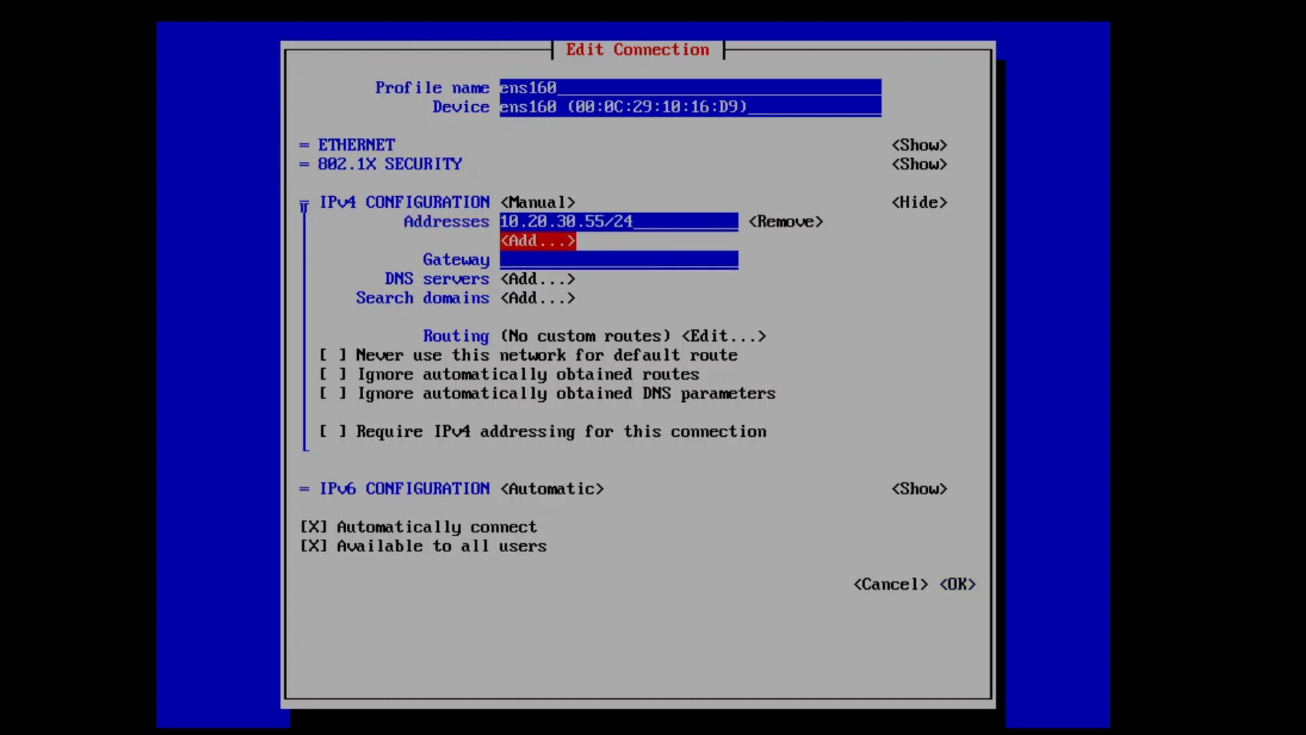
pyautogui.write('10.20.30.')
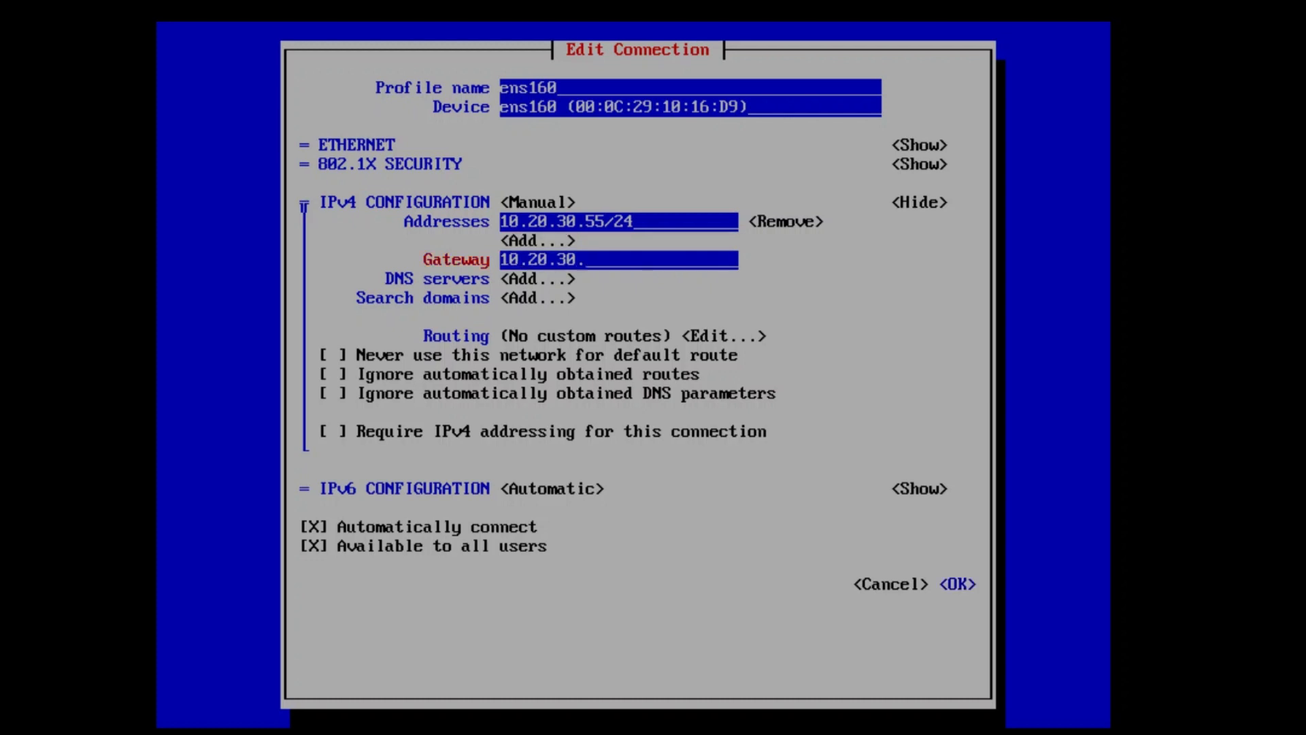
pyautogui.write('1')
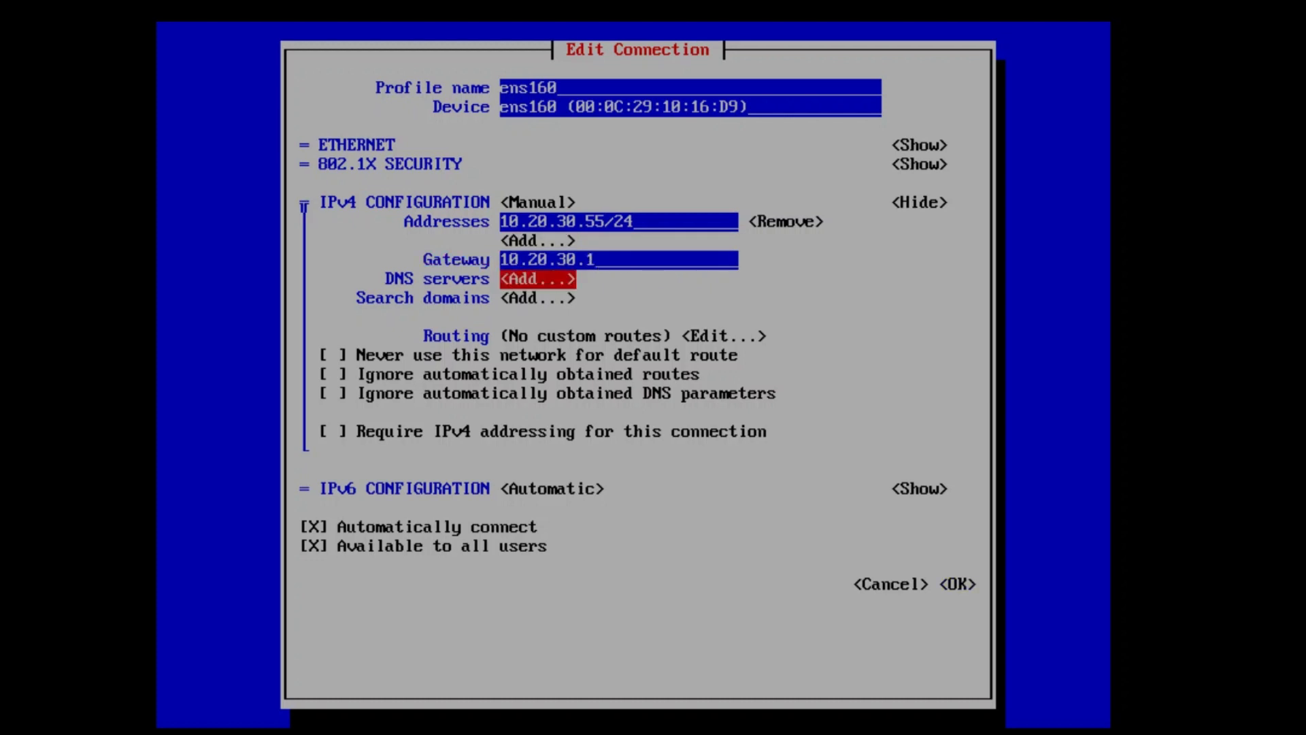
pyautogui.click(538, 278)
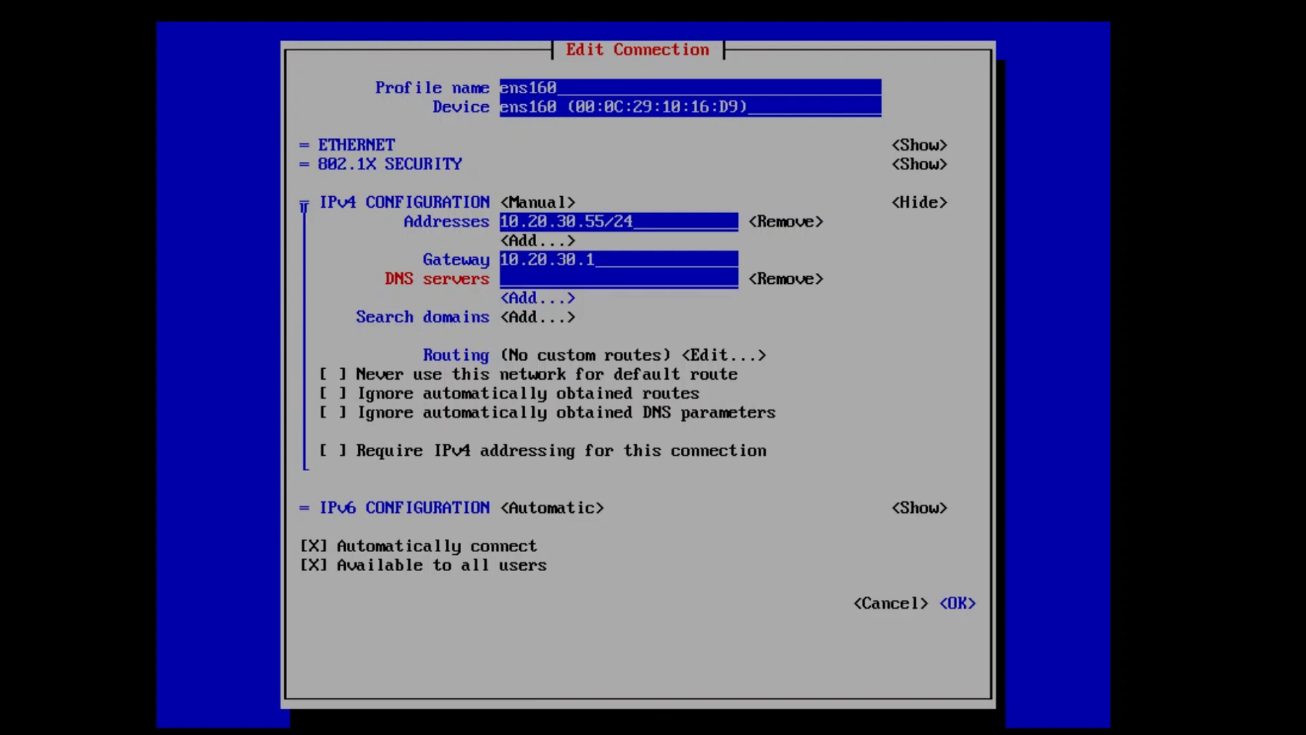
pyautogui.write('10.20.30.1')
pyautogui.write('8.8.8.8')
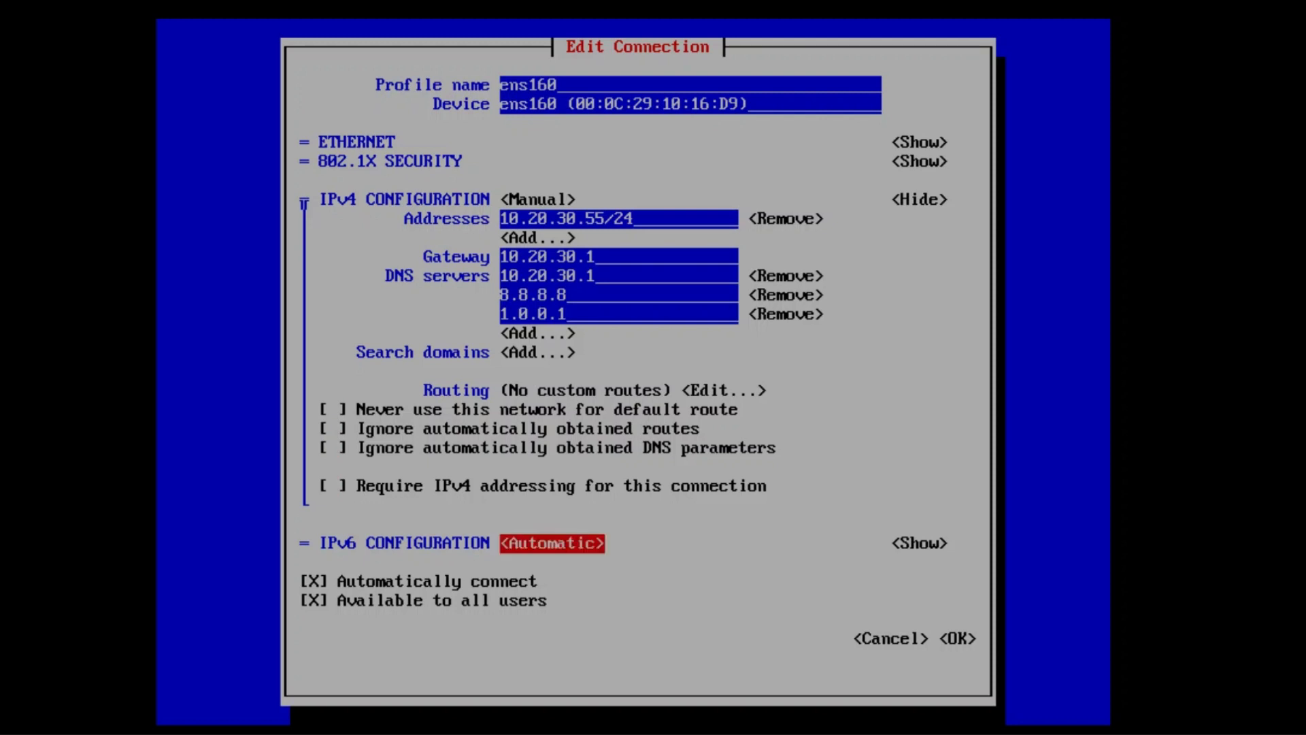
# Set ens160 IPv6 to Disabled, save the connection, and go back to the main menu.
pyautogui.click(552, 543)
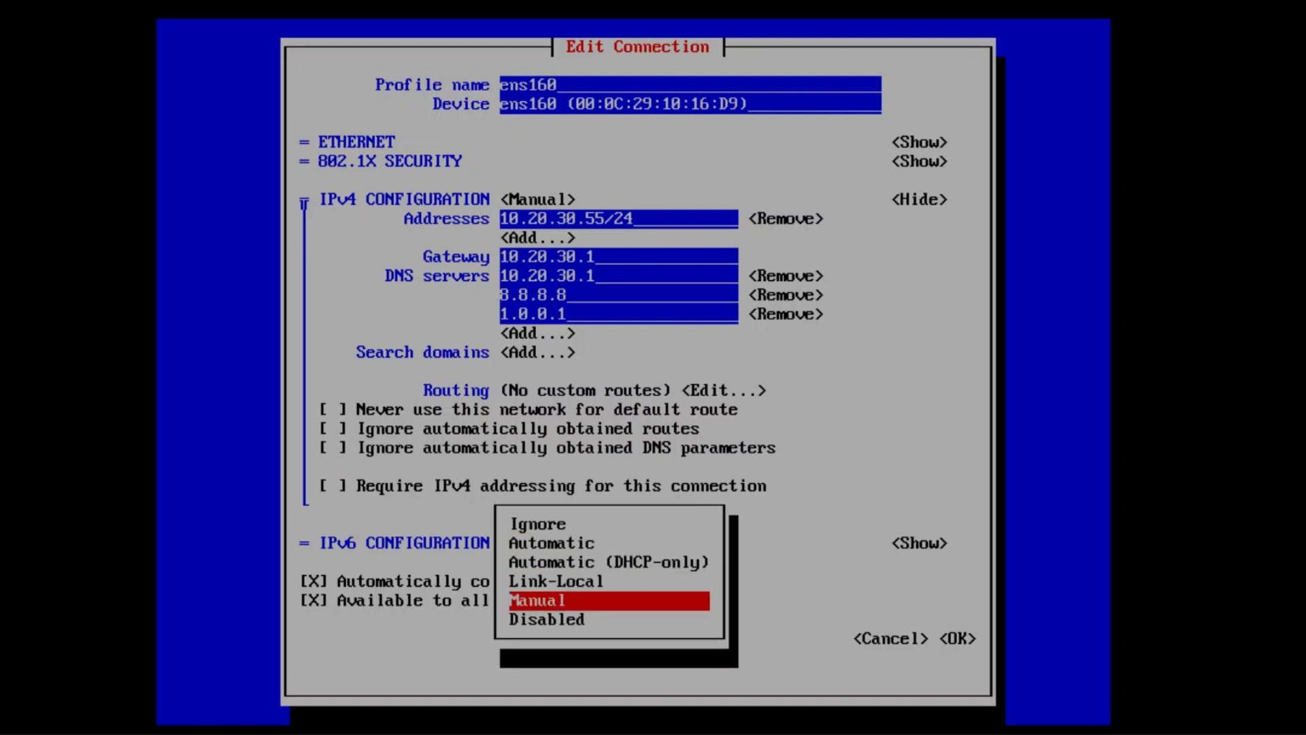
pyautogui.press('Down')
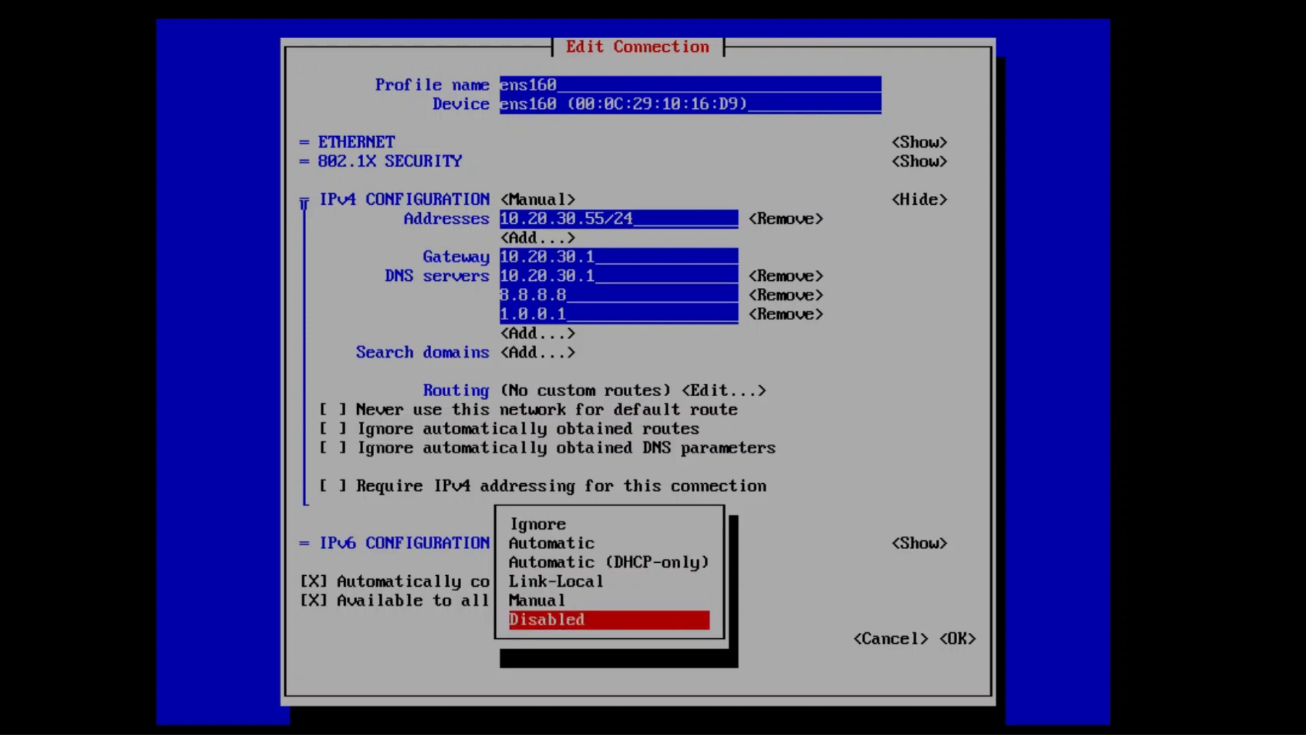
pyautogui.click(547, 619)
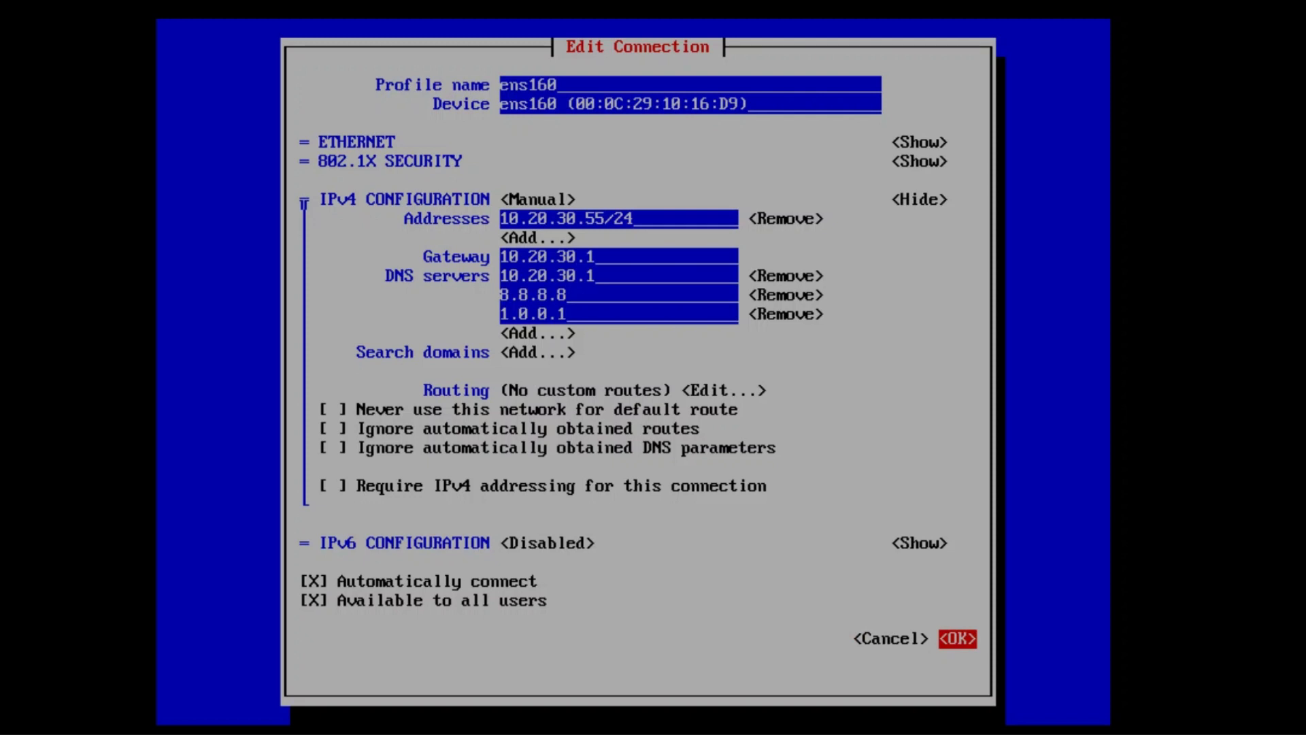
pyautogui.click(956, 638)
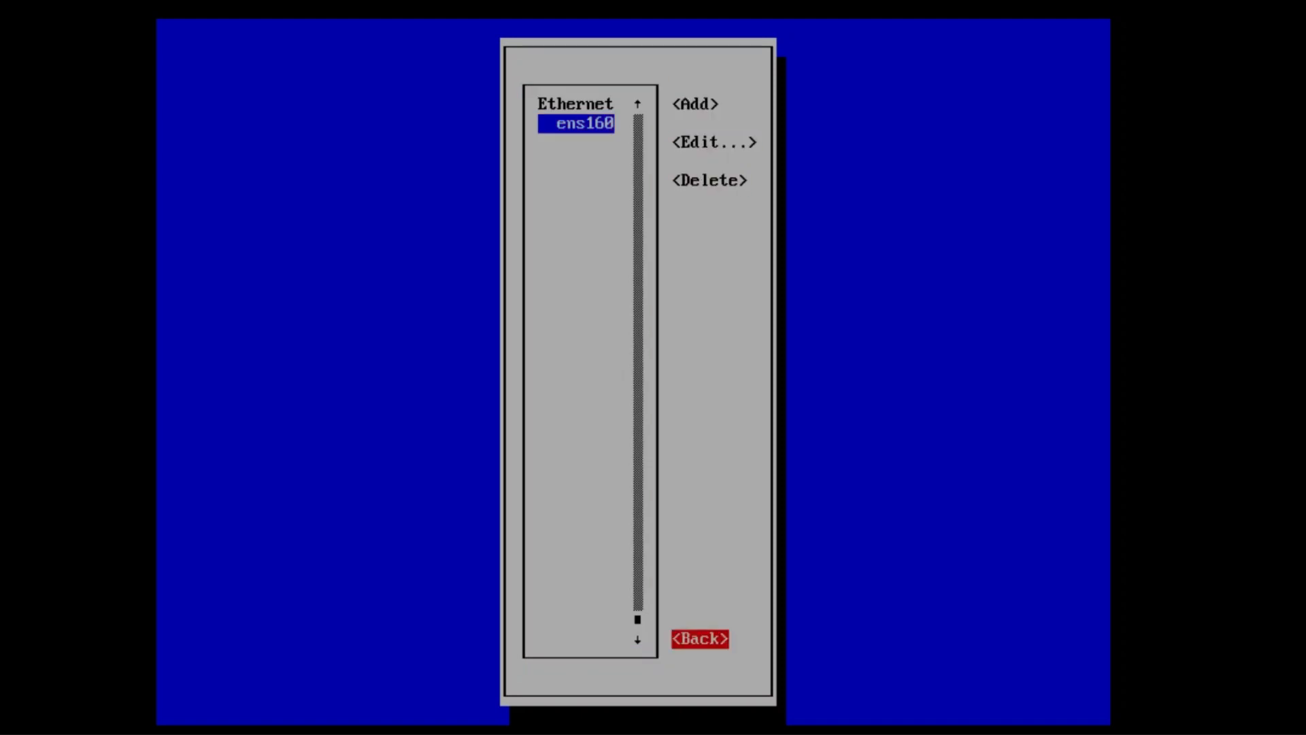
pyautogui.click(701, 638)
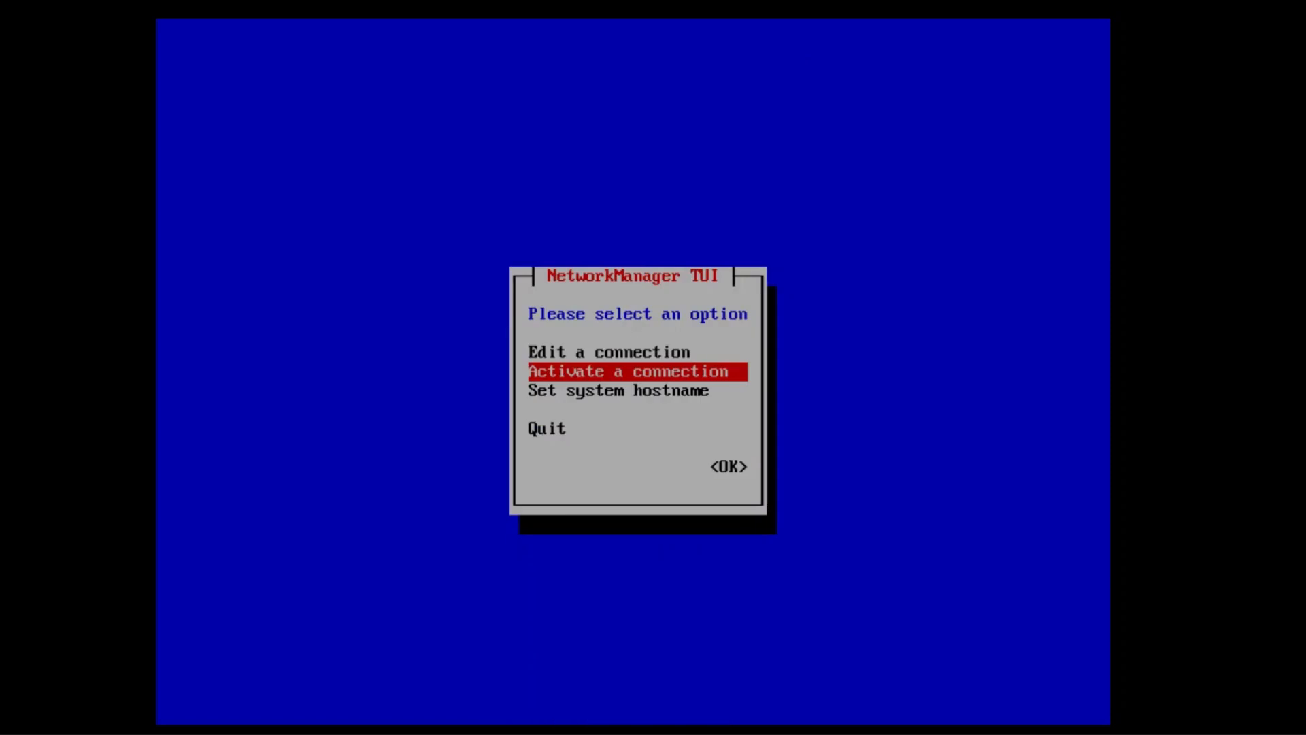
# Change the system hostname to techhandy and acknowledge the confirmation.
pyautogui.press('Down')
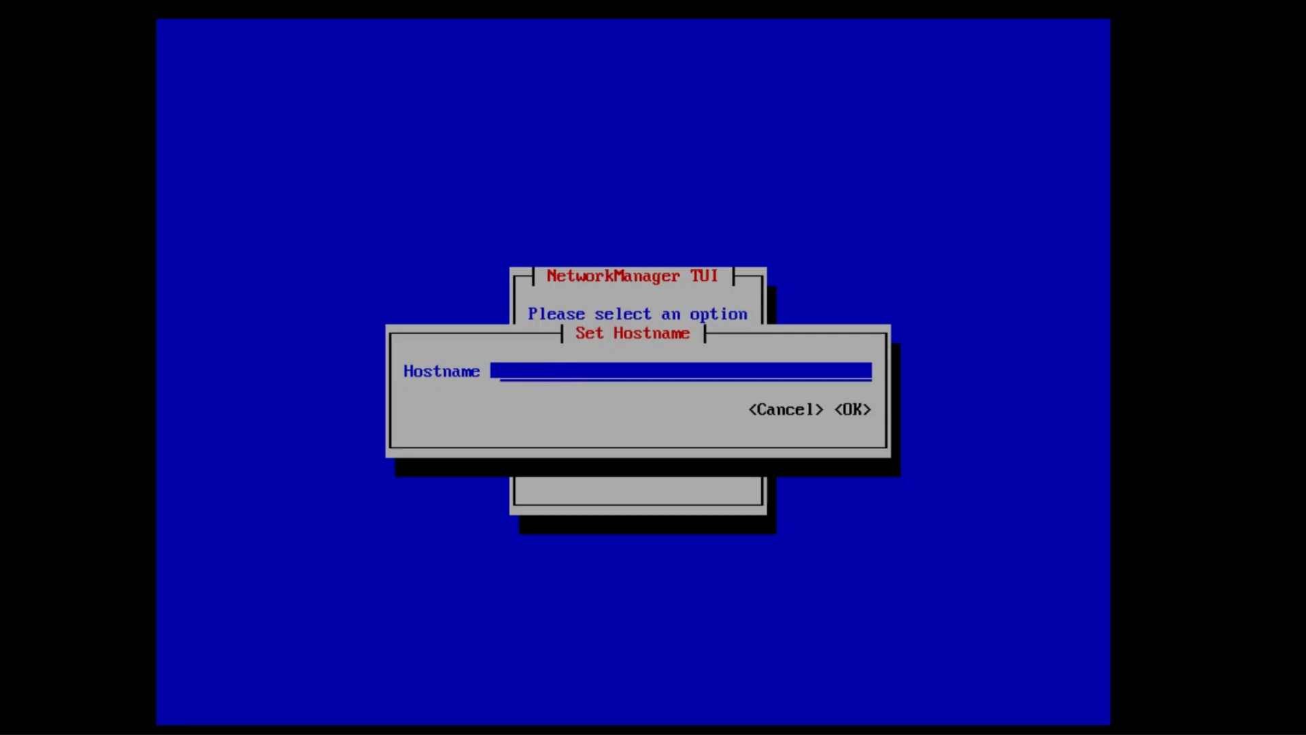
pyautogui.write('techhandy')
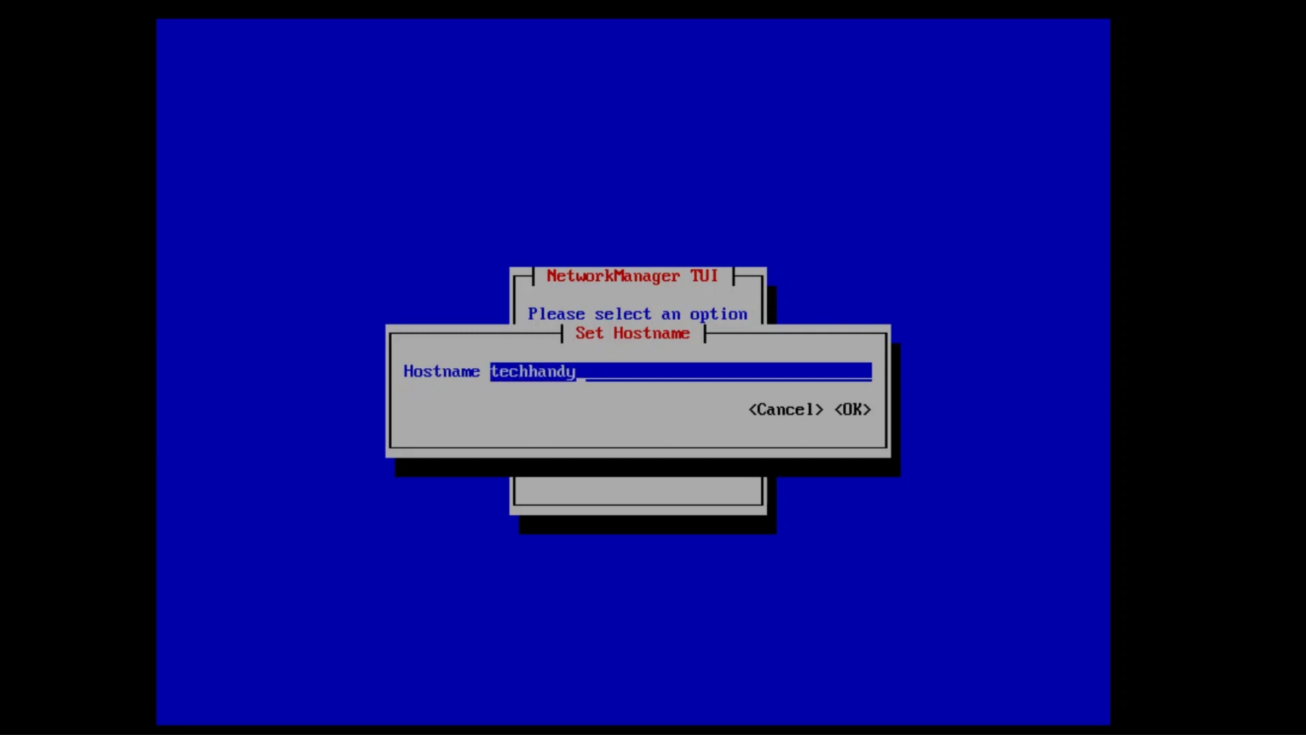
pyautogui.click(859, 409)
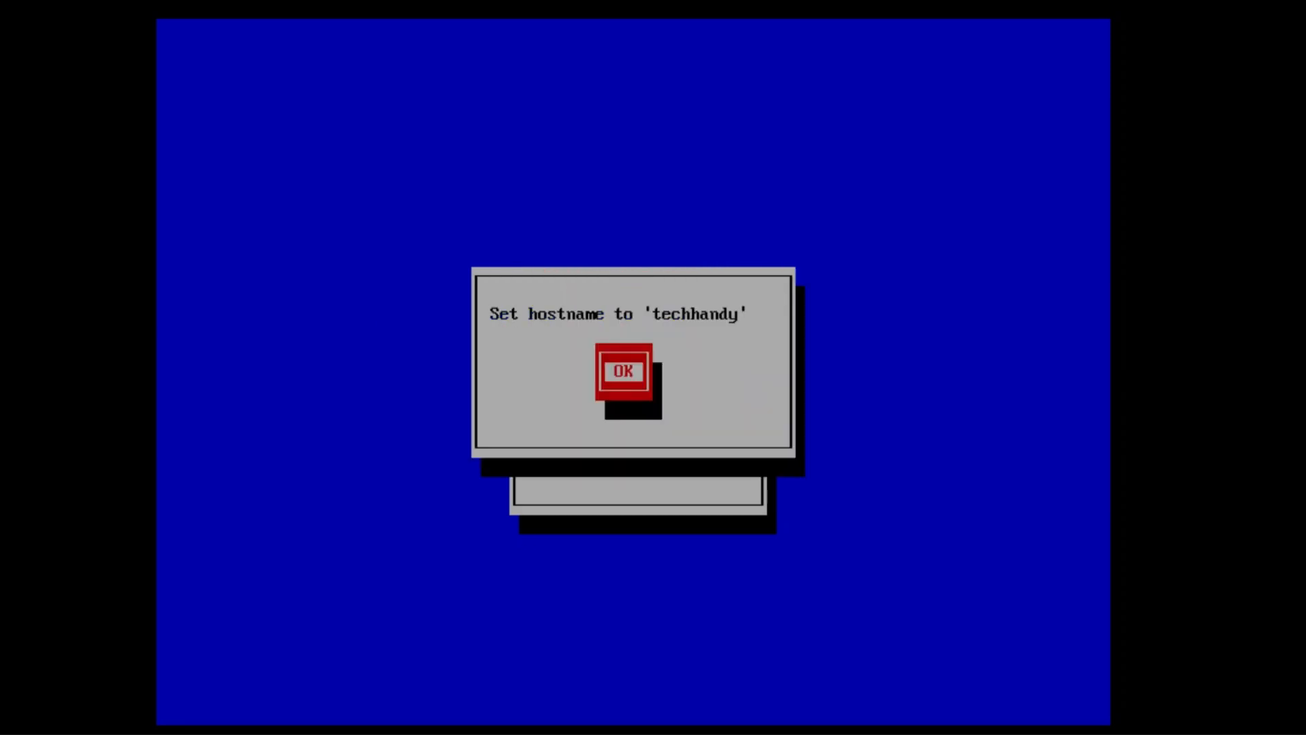
pyautogui.click(623, 371)
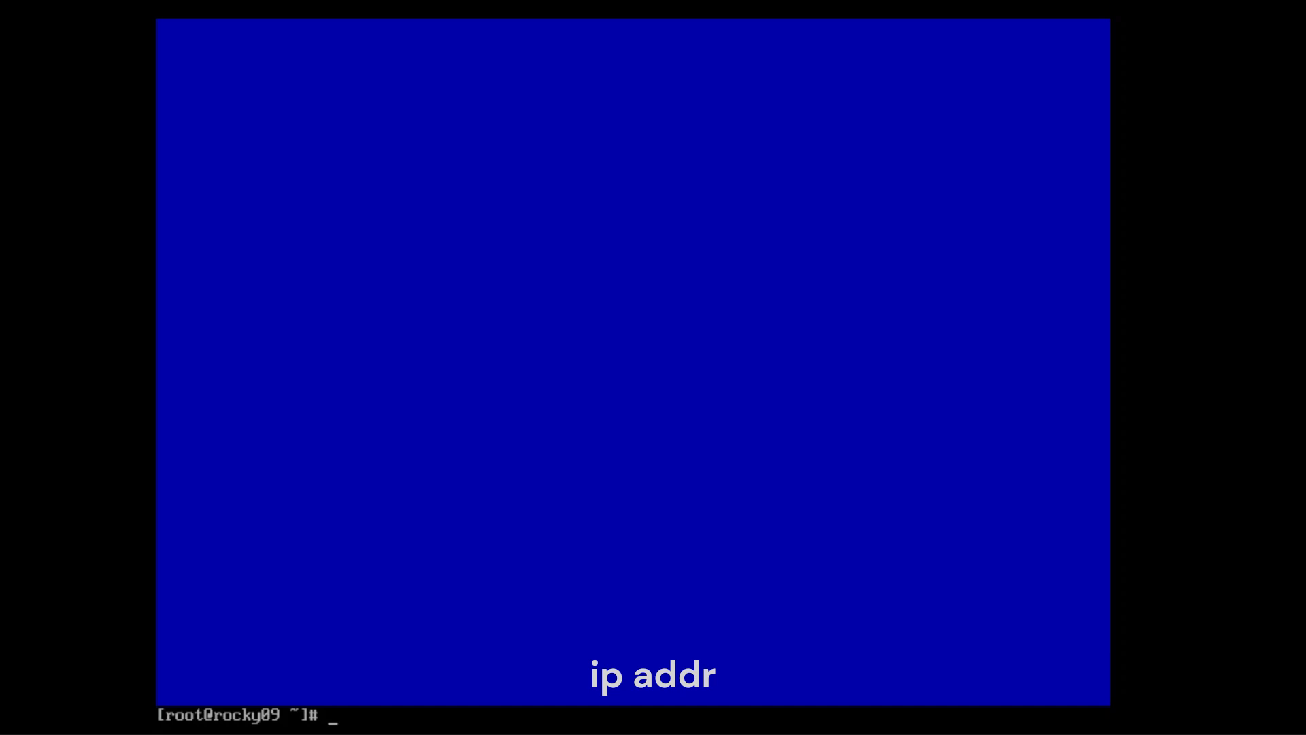
# Run ip addr to confirm ens160 now holds 10.20.30.55/24.
pyautogui.write('ip addr')
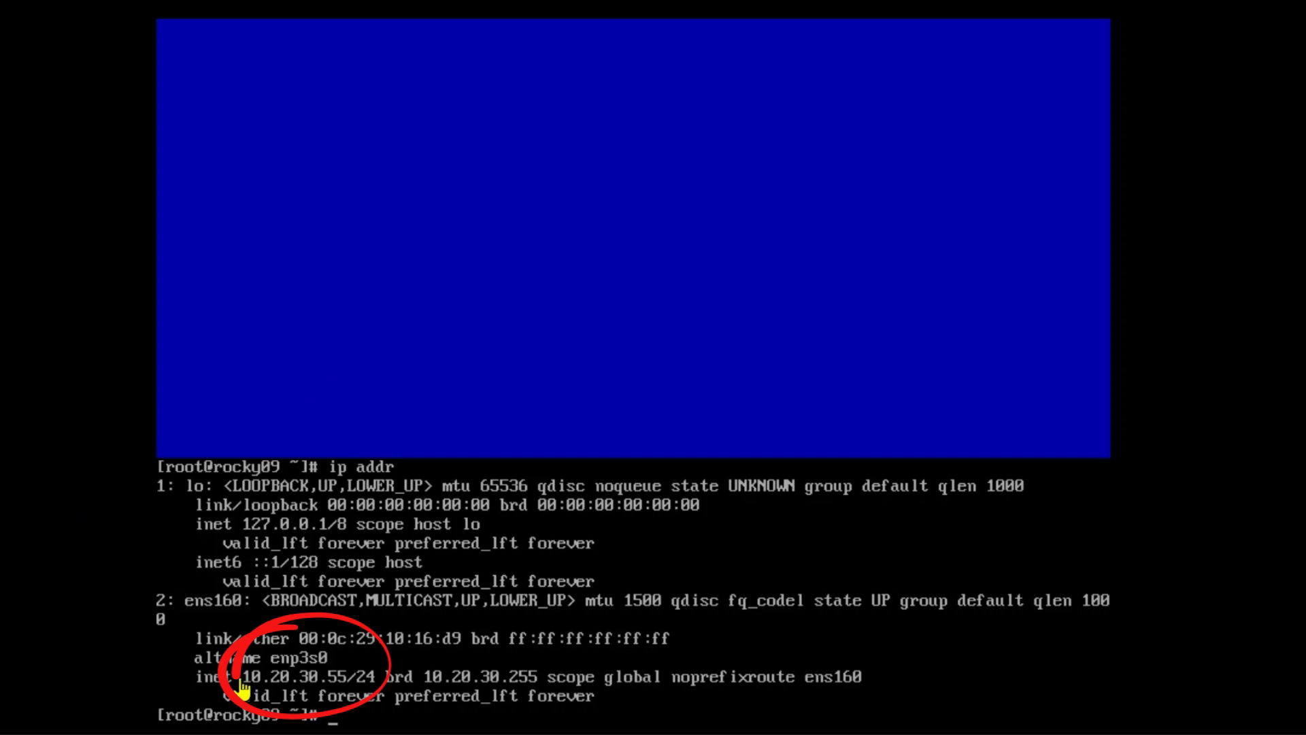
pyautogui.moveTo(329, 700)
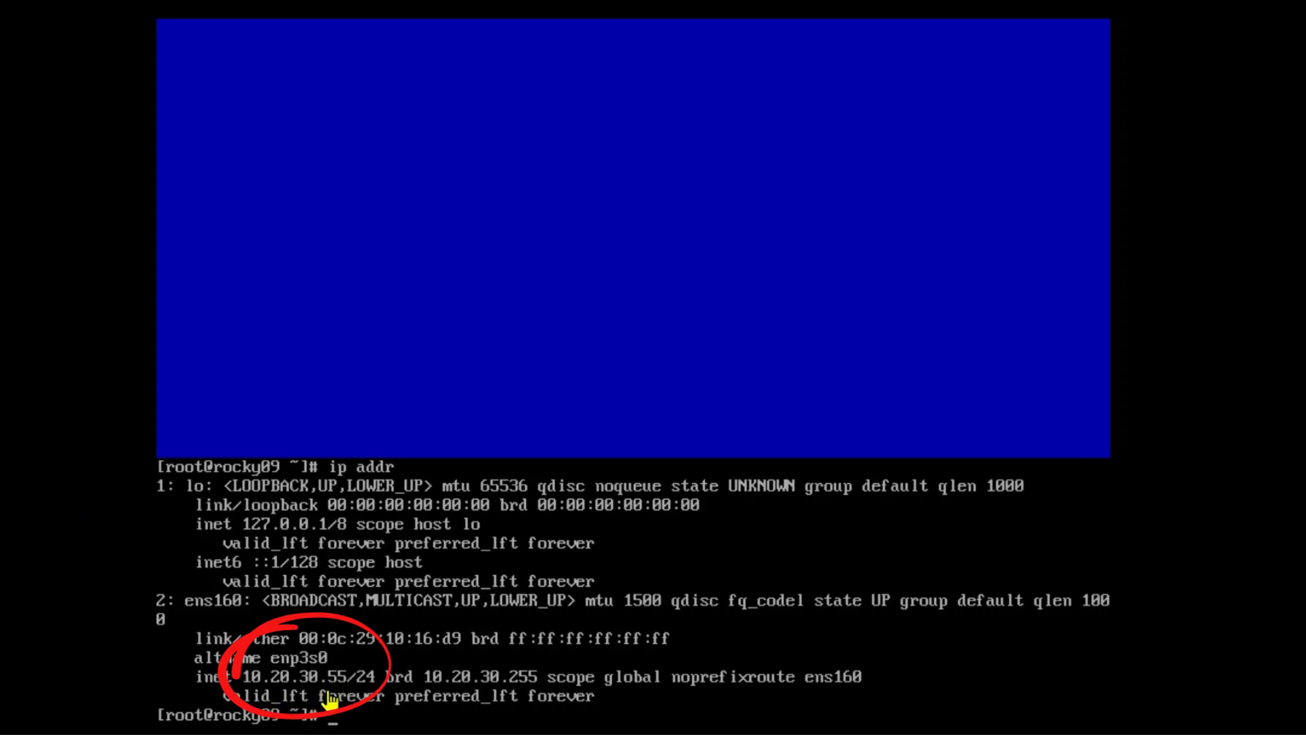